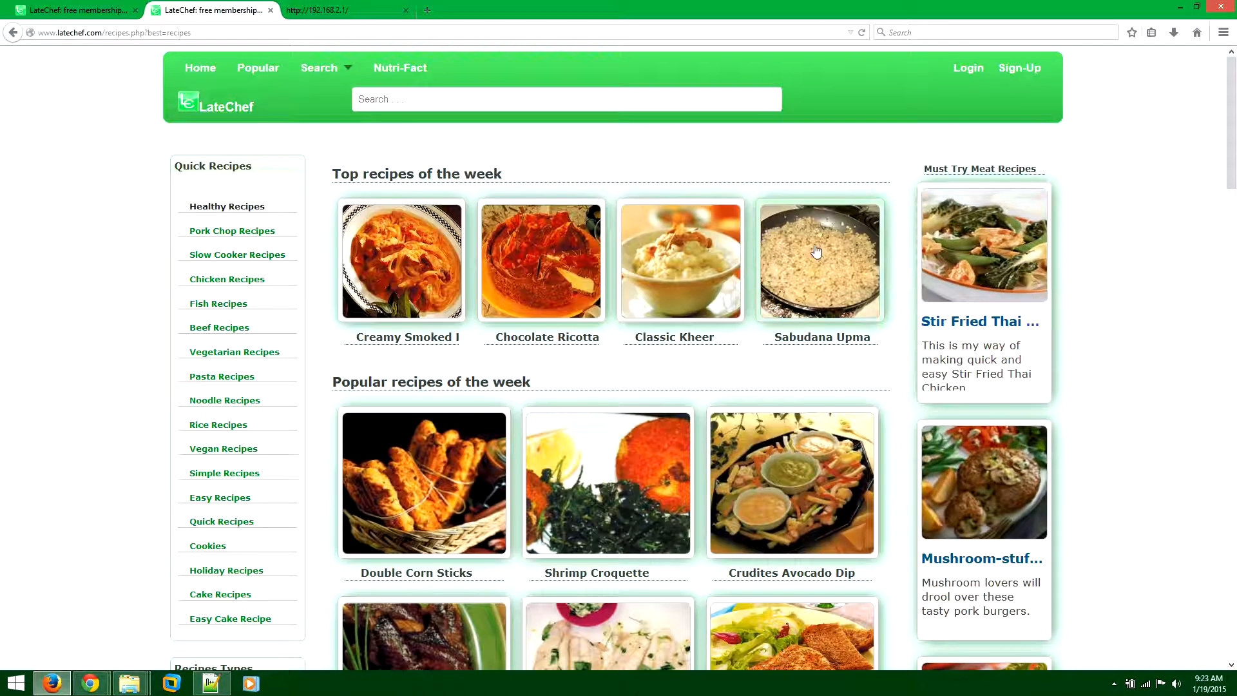
mouse_move(818, 235)
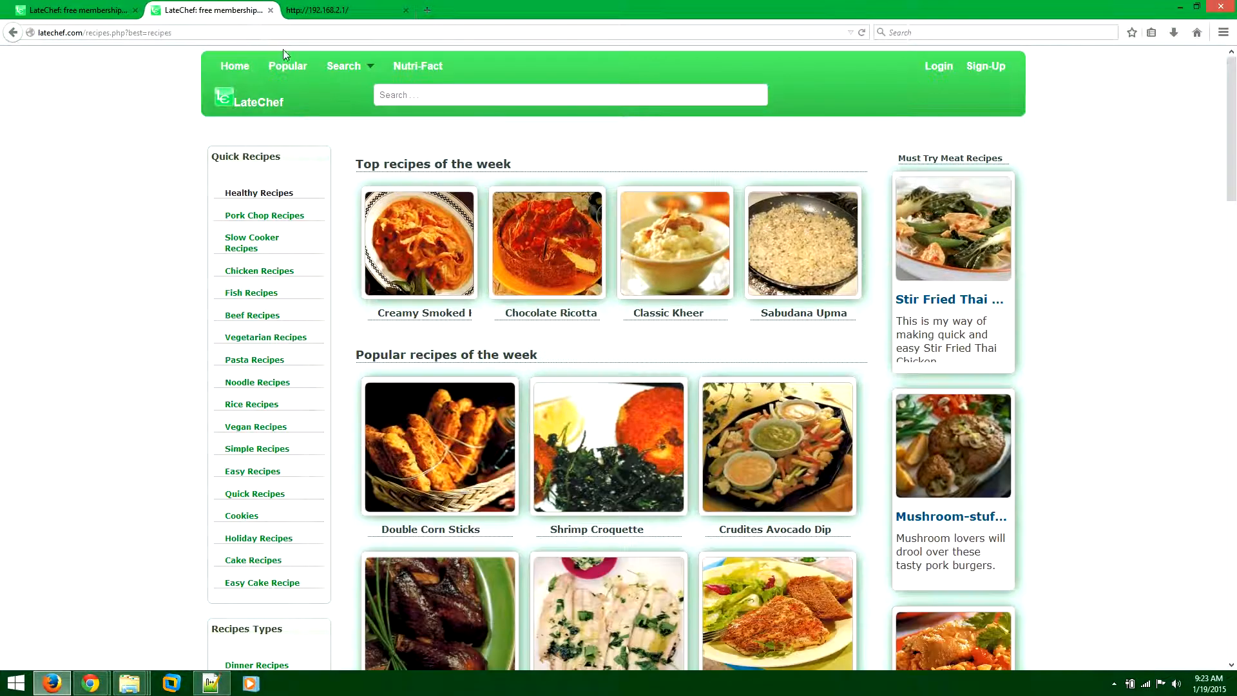
- Reach the onLine courtesy page with installation instructions from the LateChef footer
scroll(down, 3)
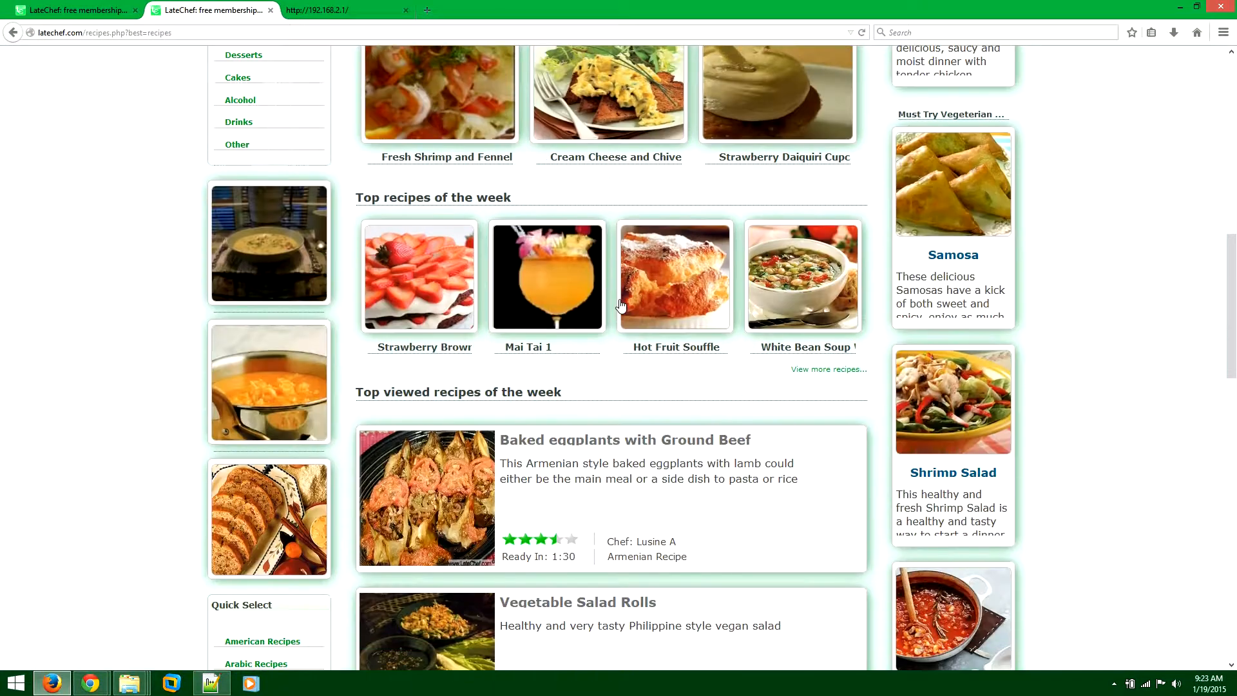
scroll(down, 3)
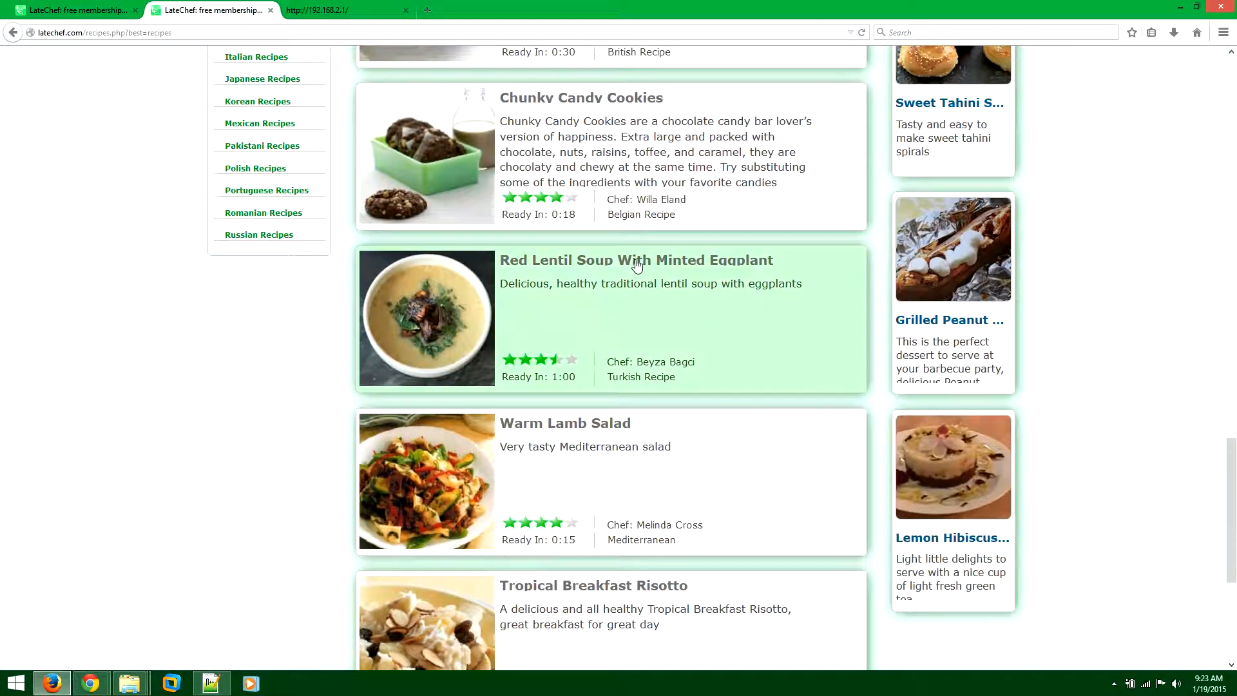
mouse_move(635, 264)
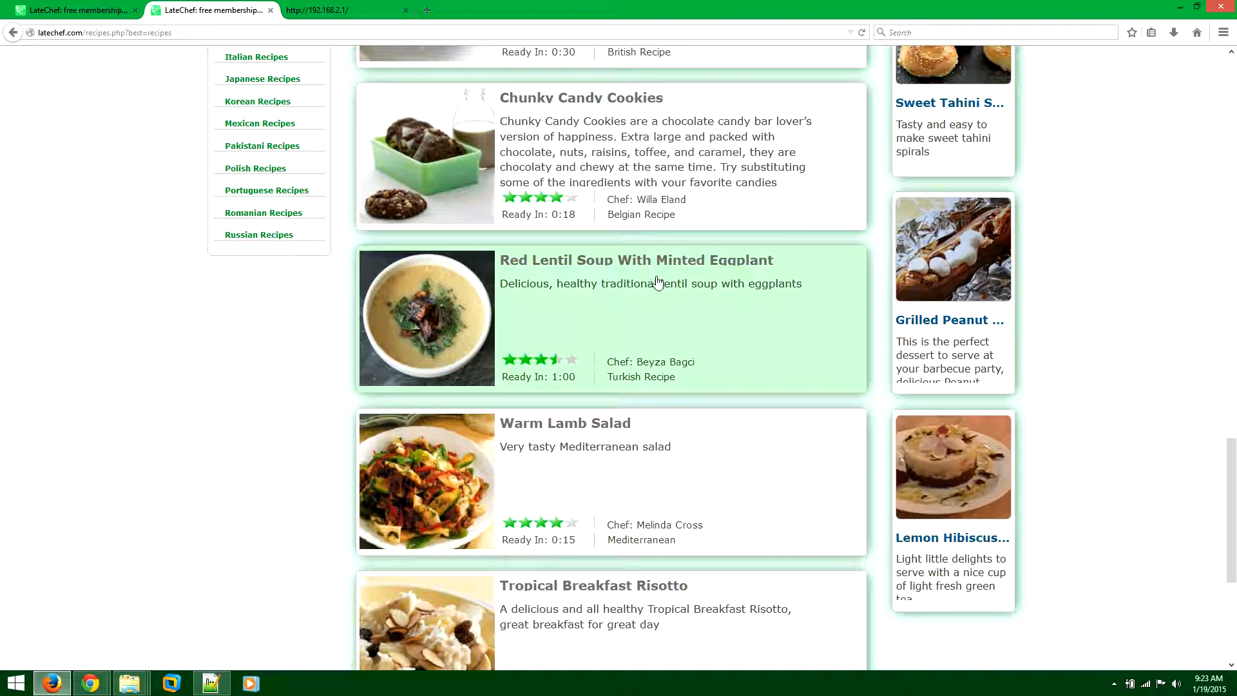
mouse_move(610, 455)
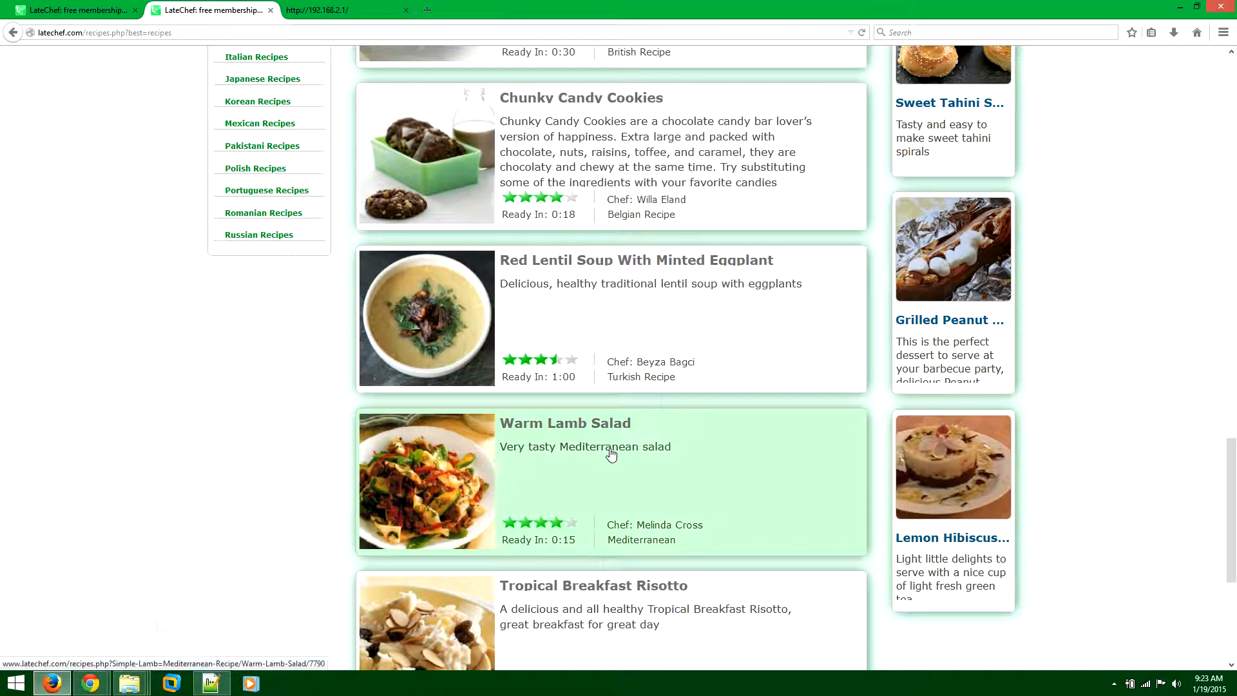
scroll(down, 3)
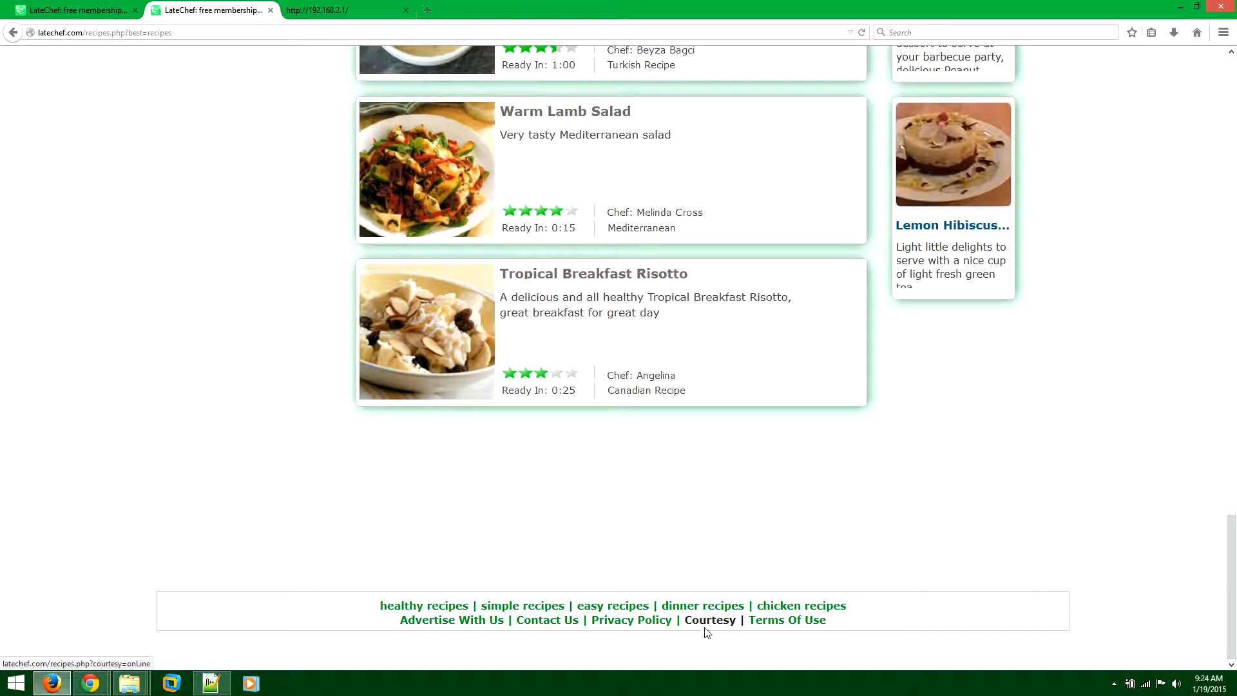
mouse_move(708, 628)
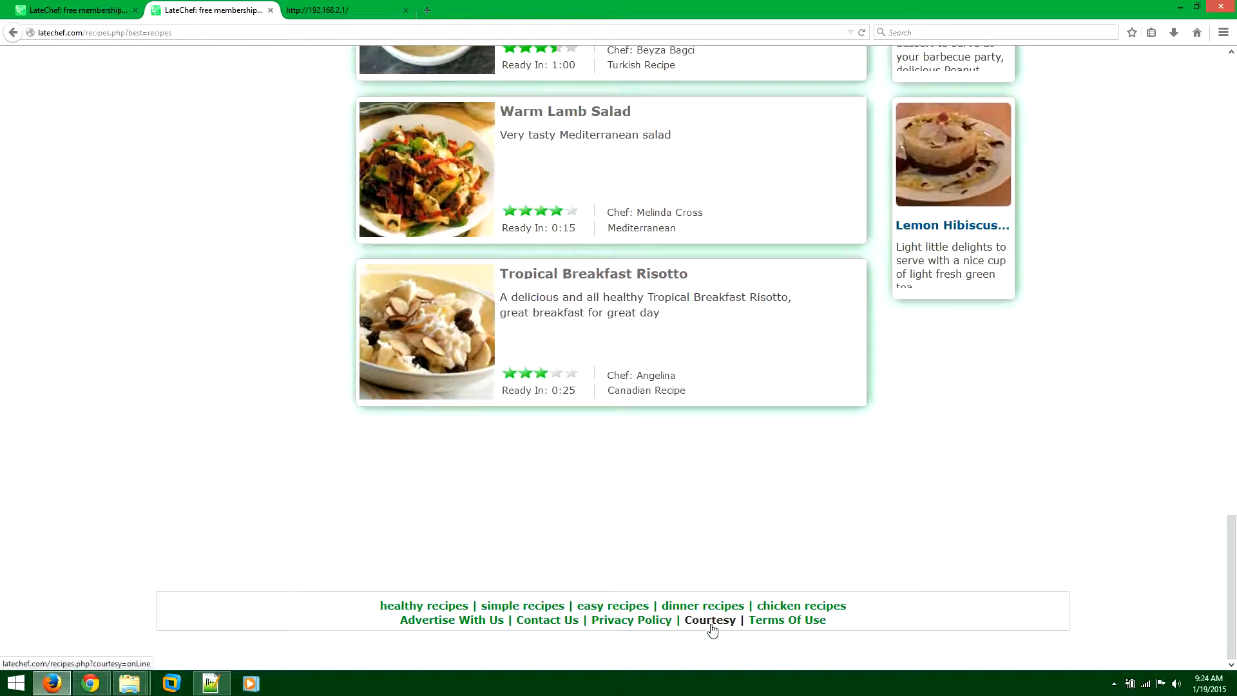
click(709, 619)
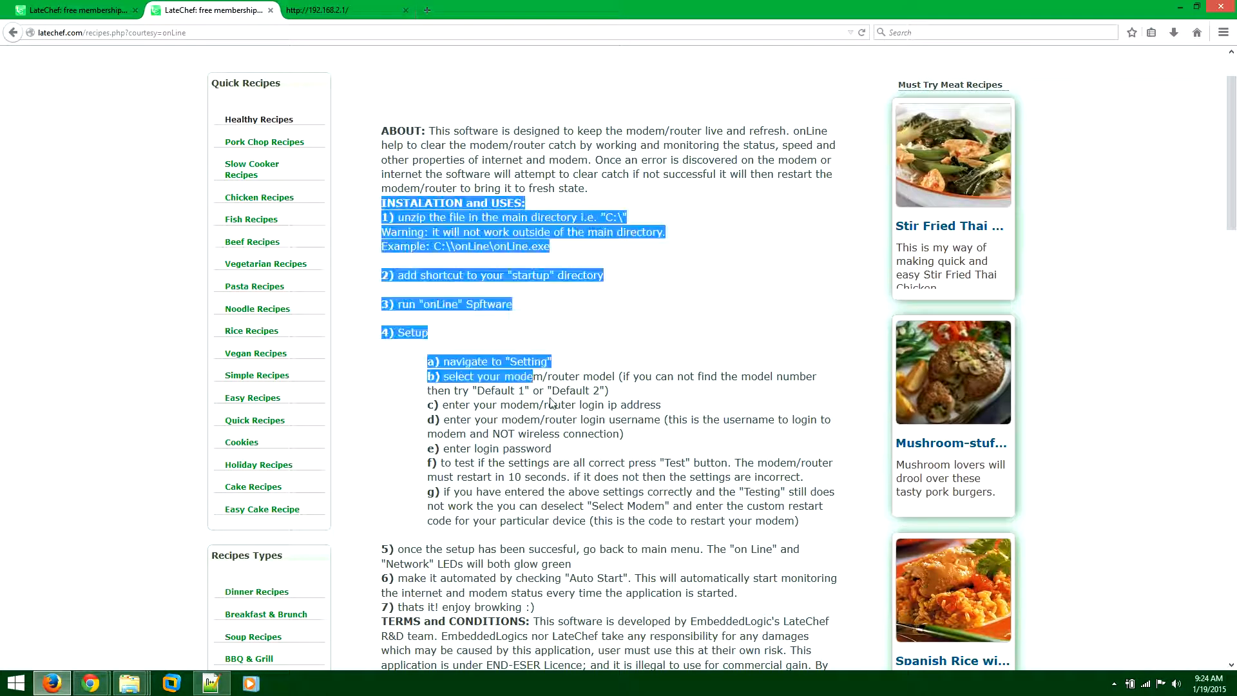
scroll(down, 3)
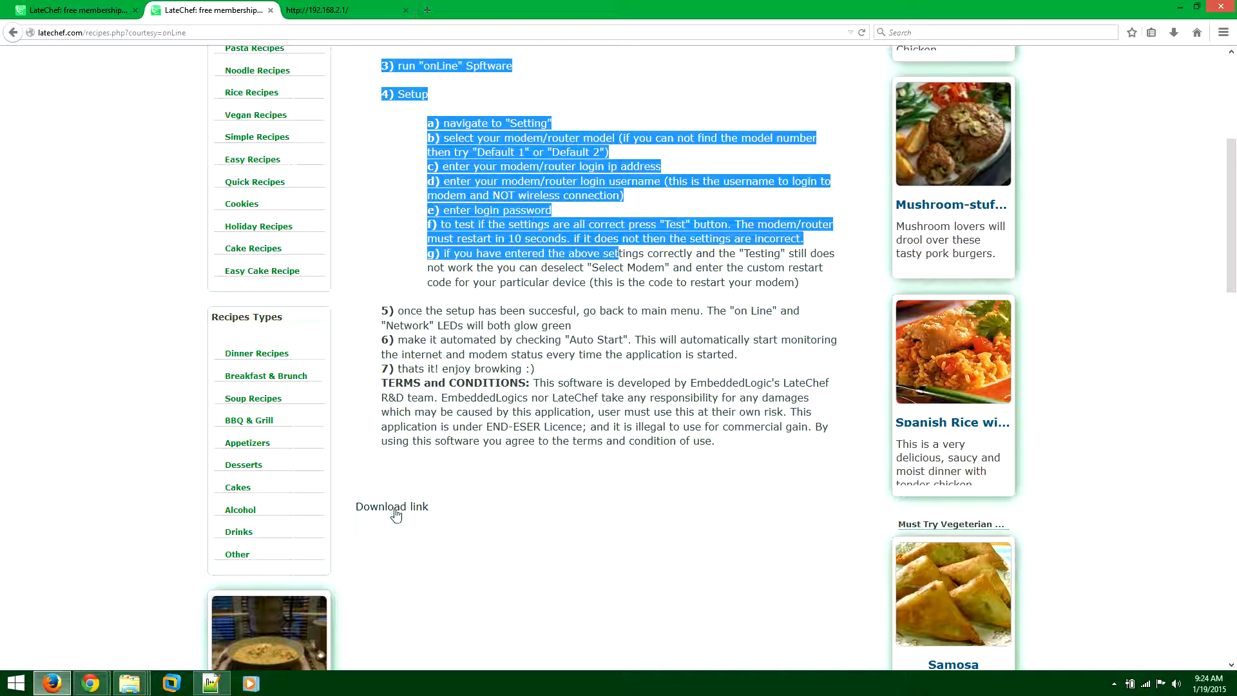
- Download onLine.zip, saving the file, and view it in the Downloads panel
click(392, 505)
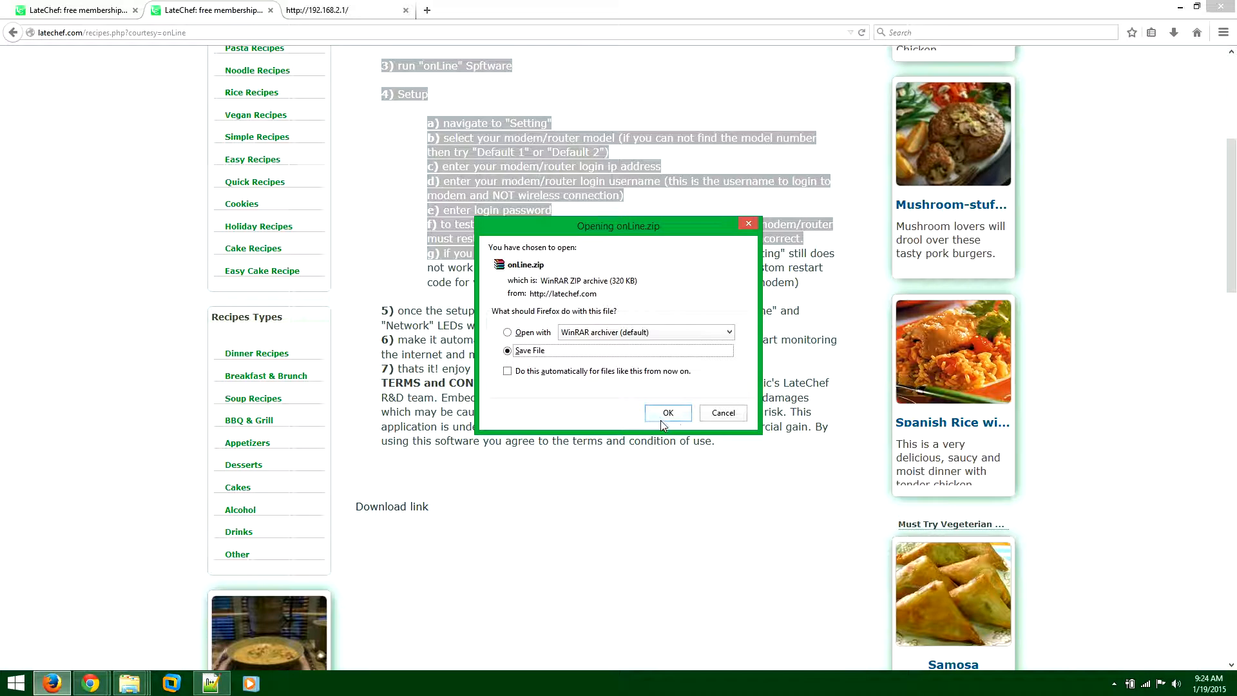
click(666, 412)
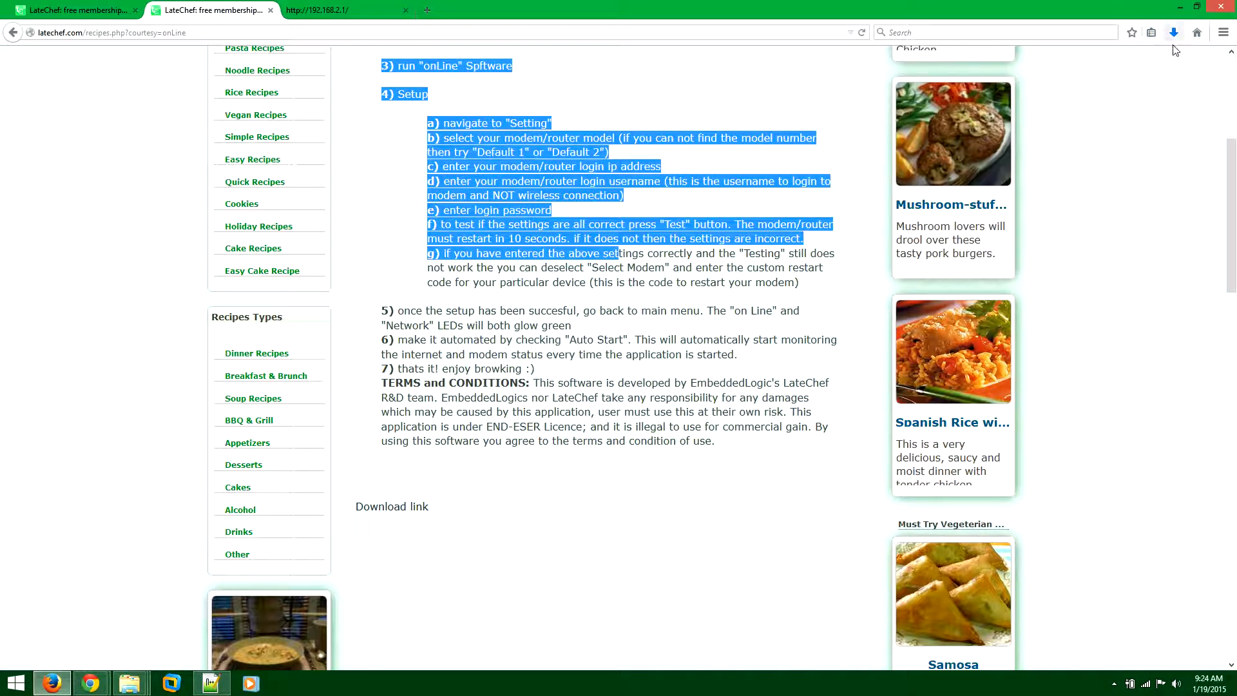
click(1172, 32)
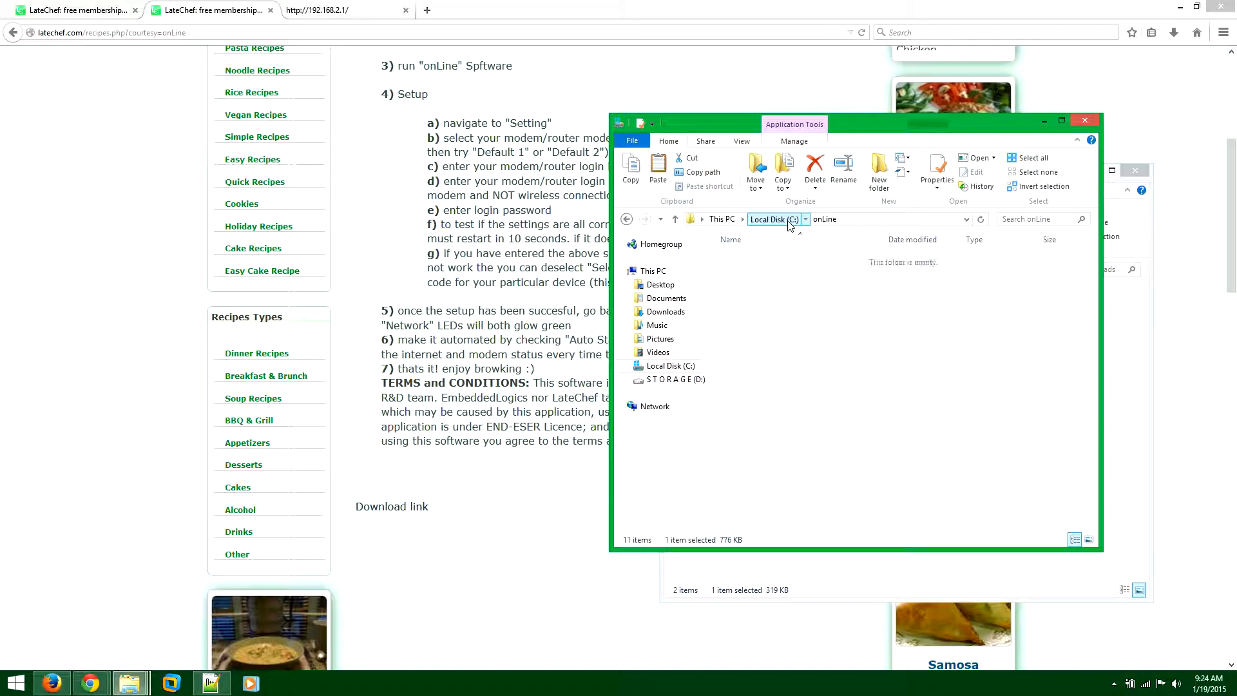
- Extract onLine.zip in place on Local Disk (C:) and select the onLine application
click(772, 219)
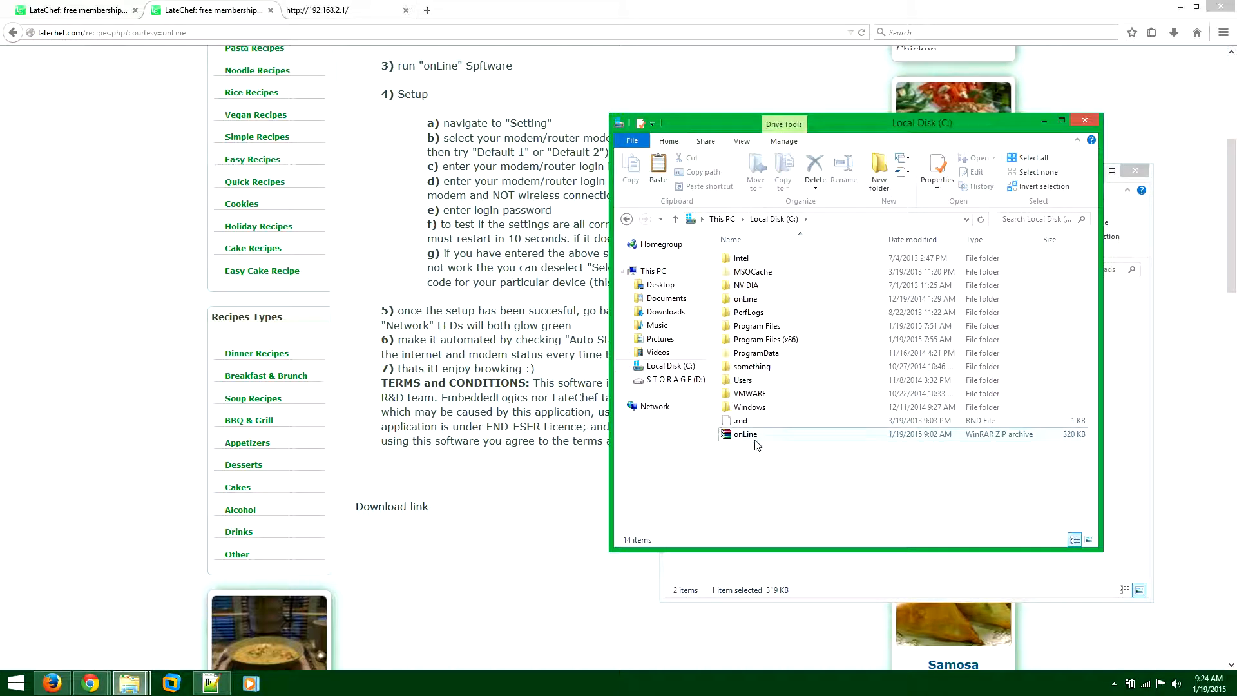
click(745, 434)
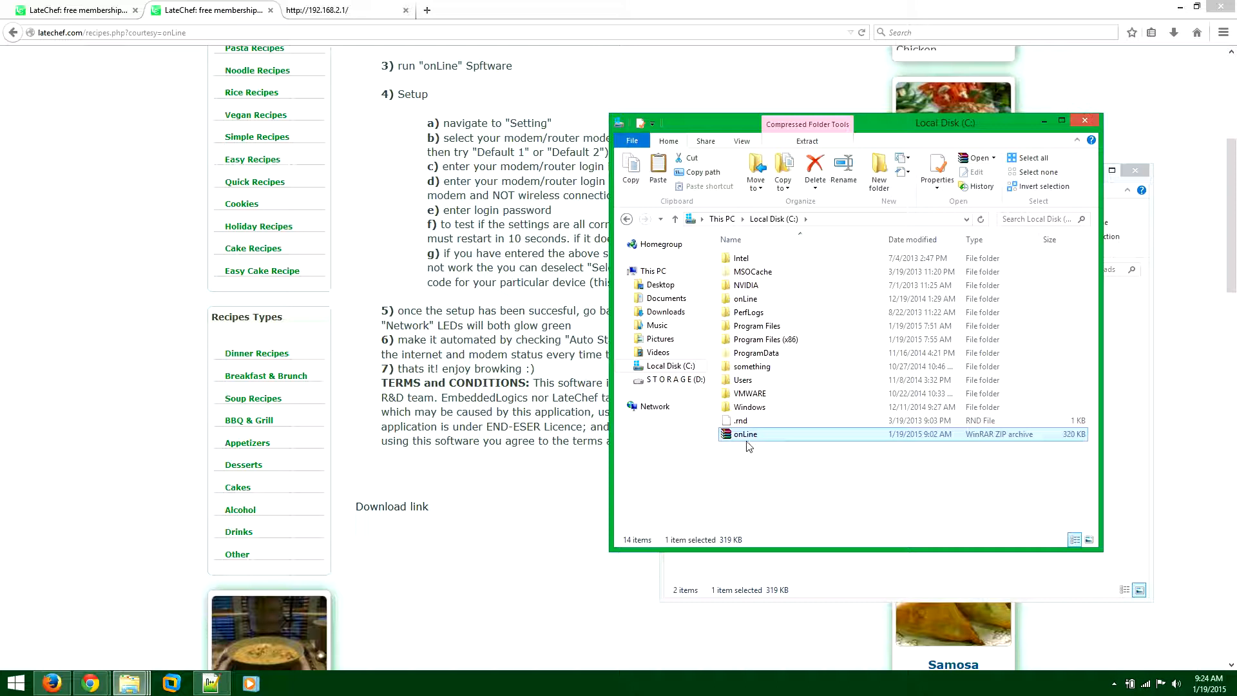
right_click(743, 434)
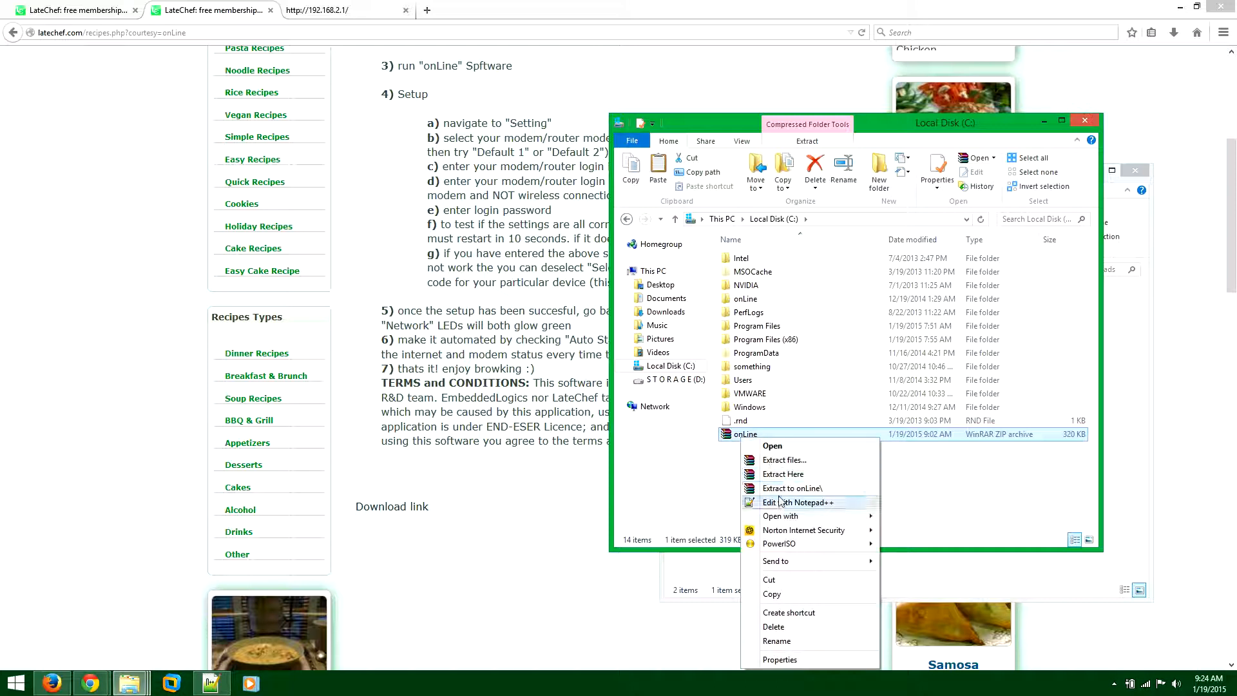
mouse_move(795, 480)
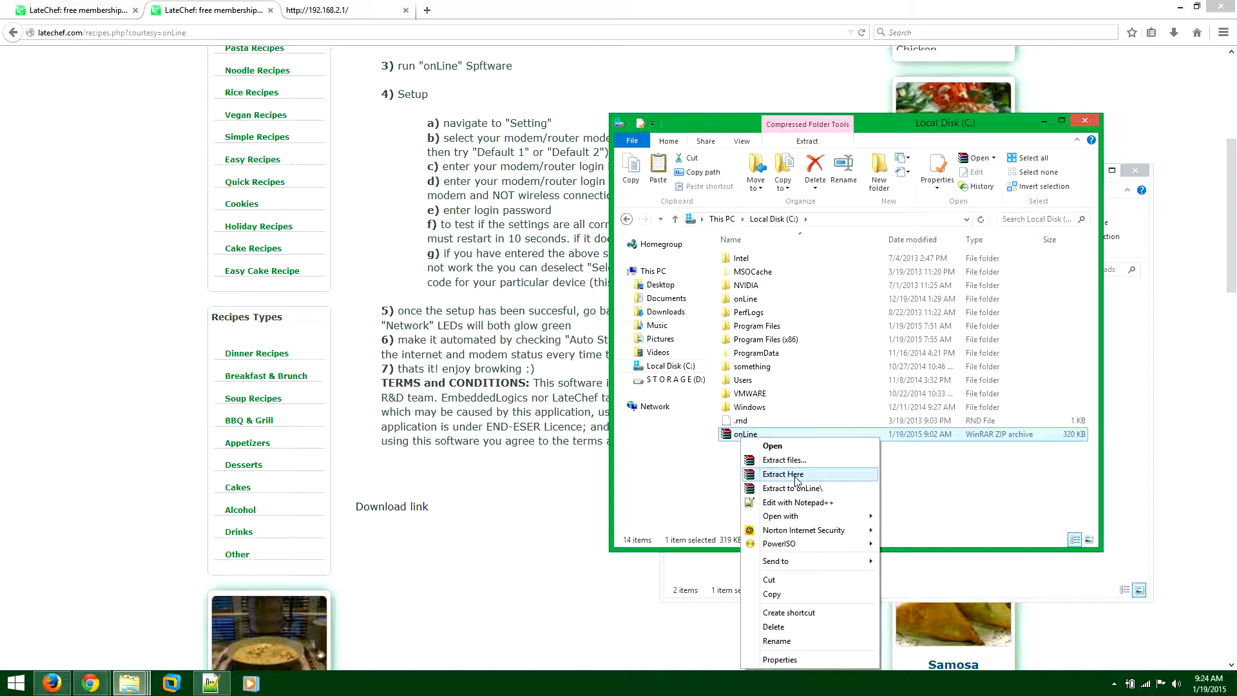
click(782, 474)
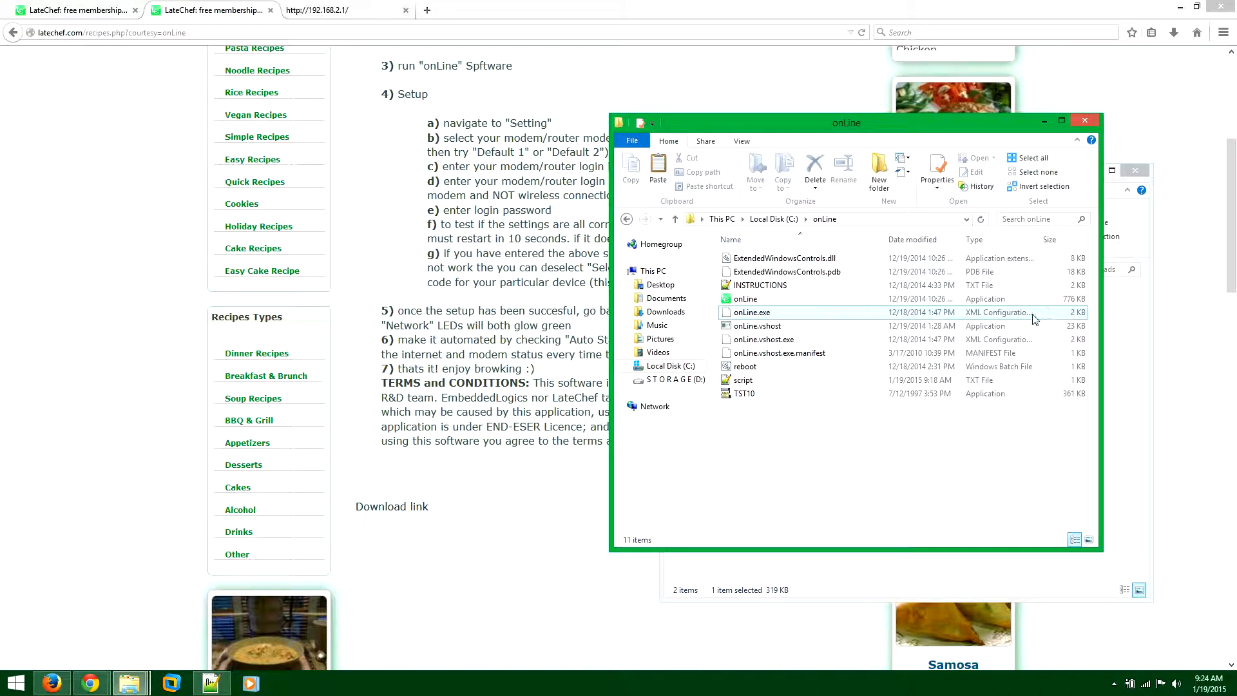
click(746, 298)
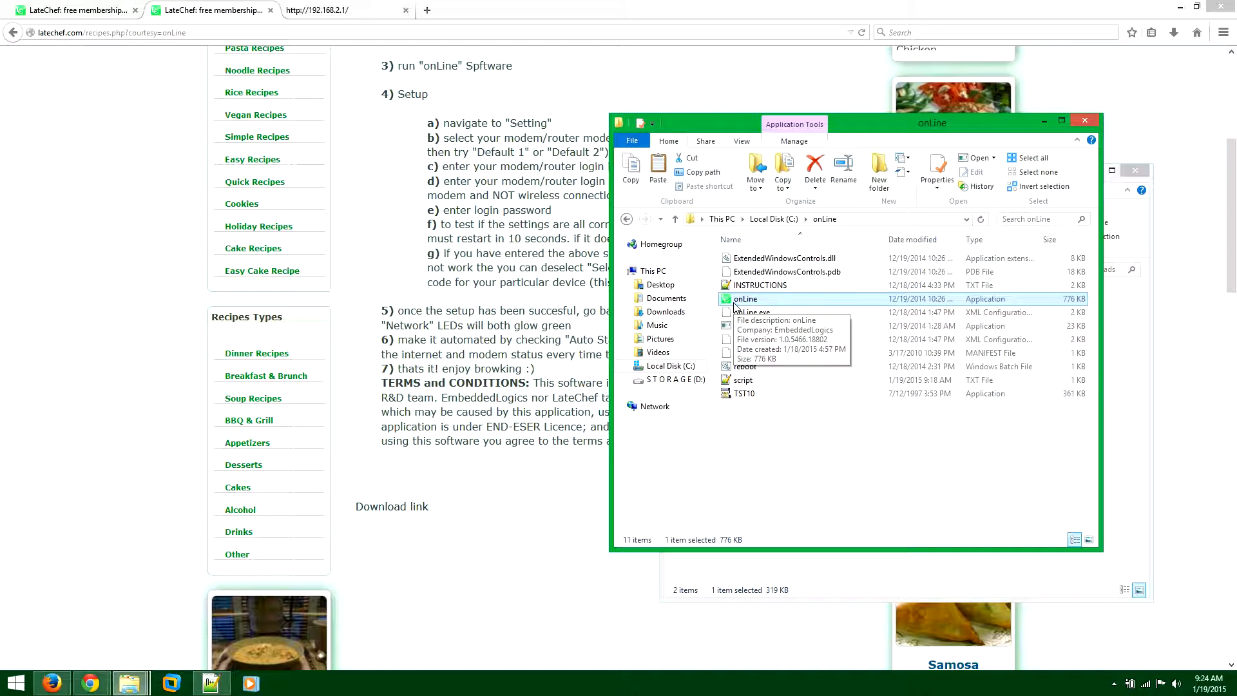
mouse_move(599, 263)
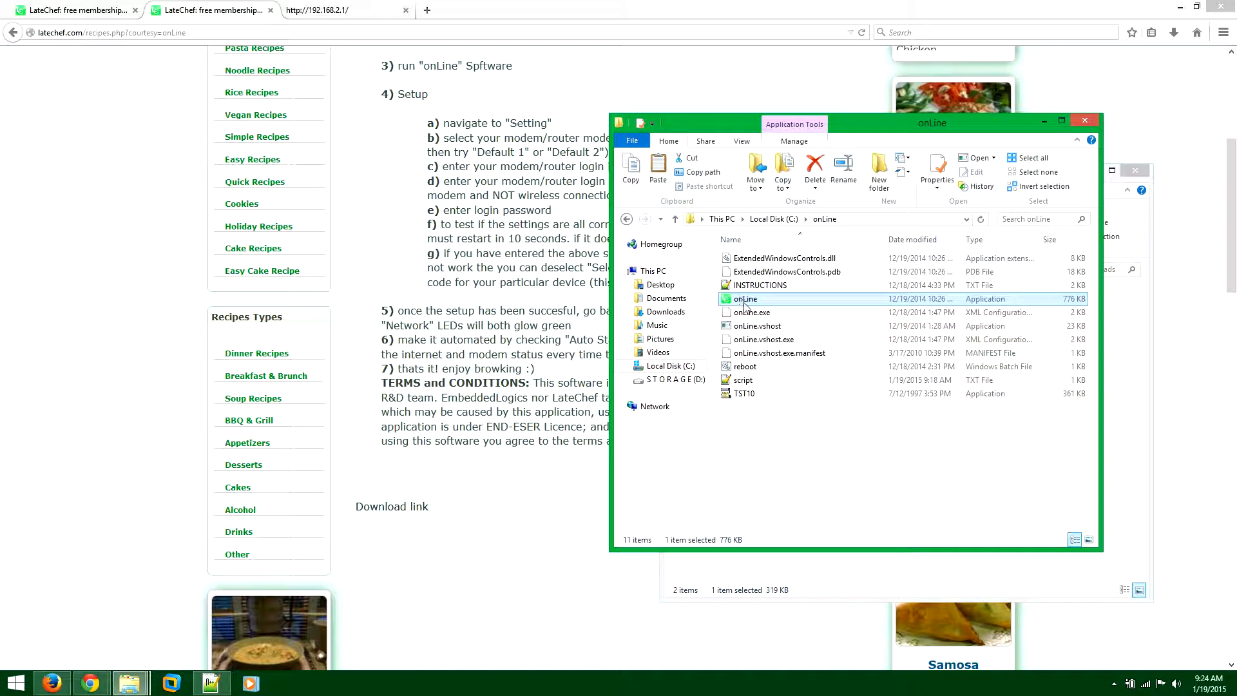
- Launch onLine.exe so the main window shows green on Line and Network lights
click(1113, 683)
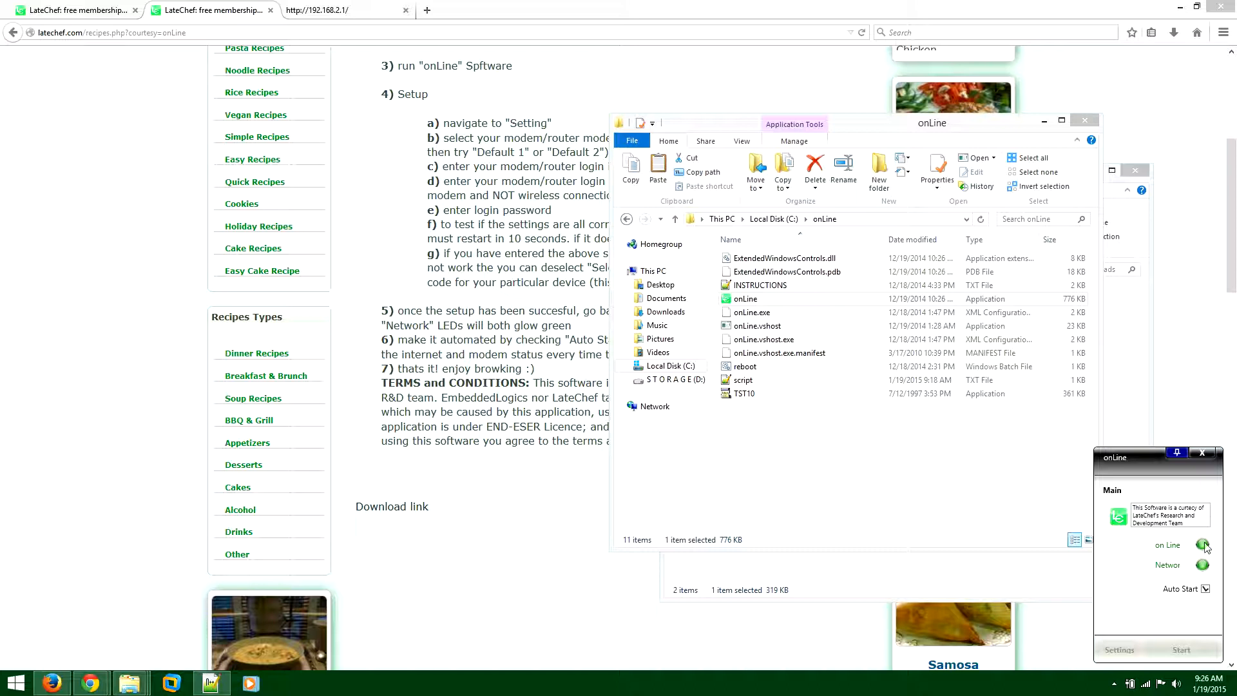
mouse_move(1189, 583)
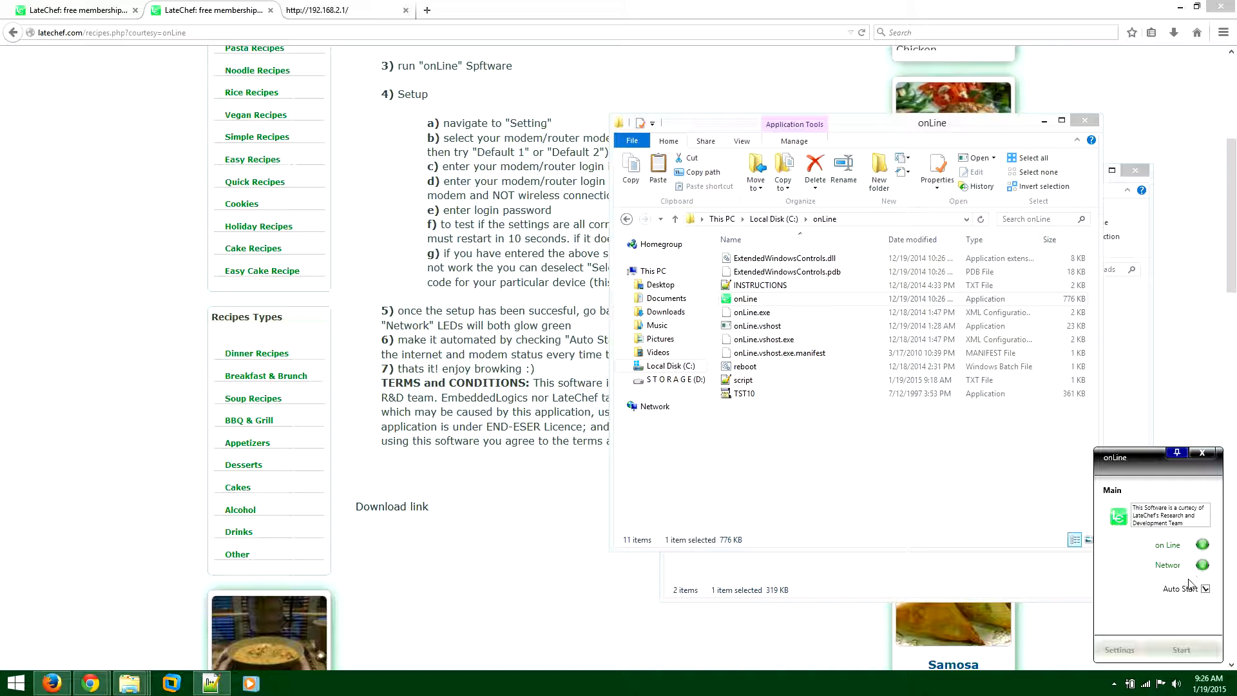
mouse_move(1129, 613)
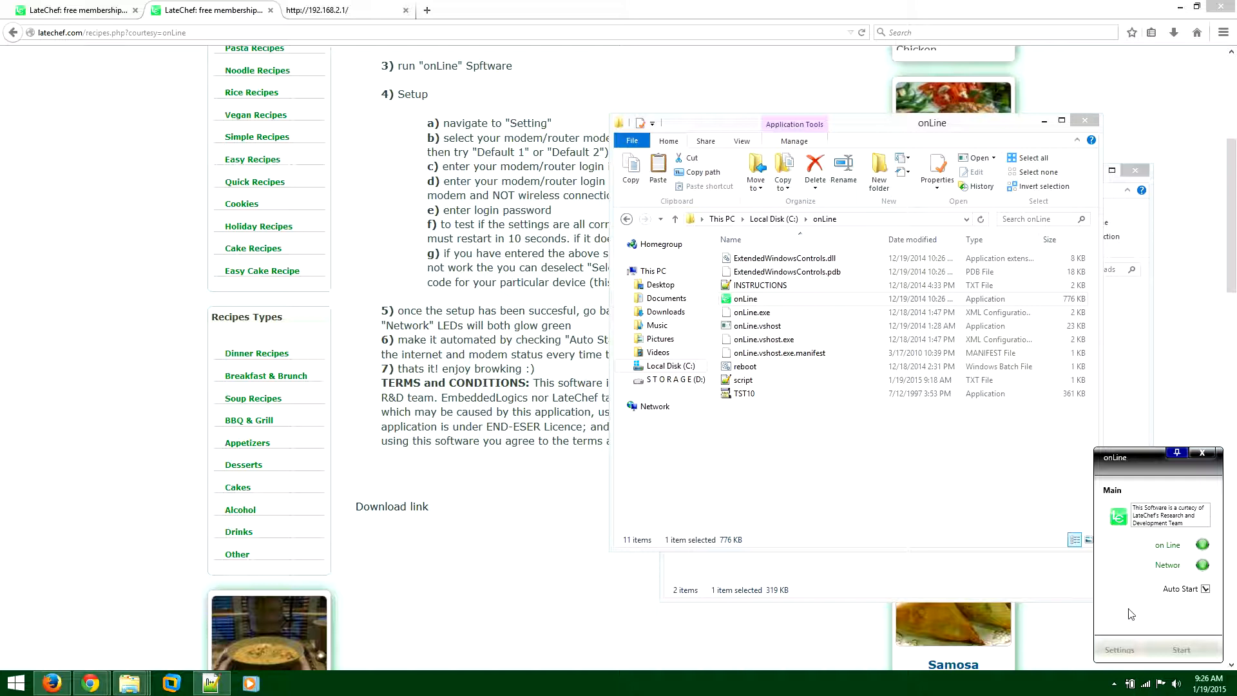
- In Settings, enable Select Model, choose Smart RG505N and move to the IP Address field
click(1118, 649)
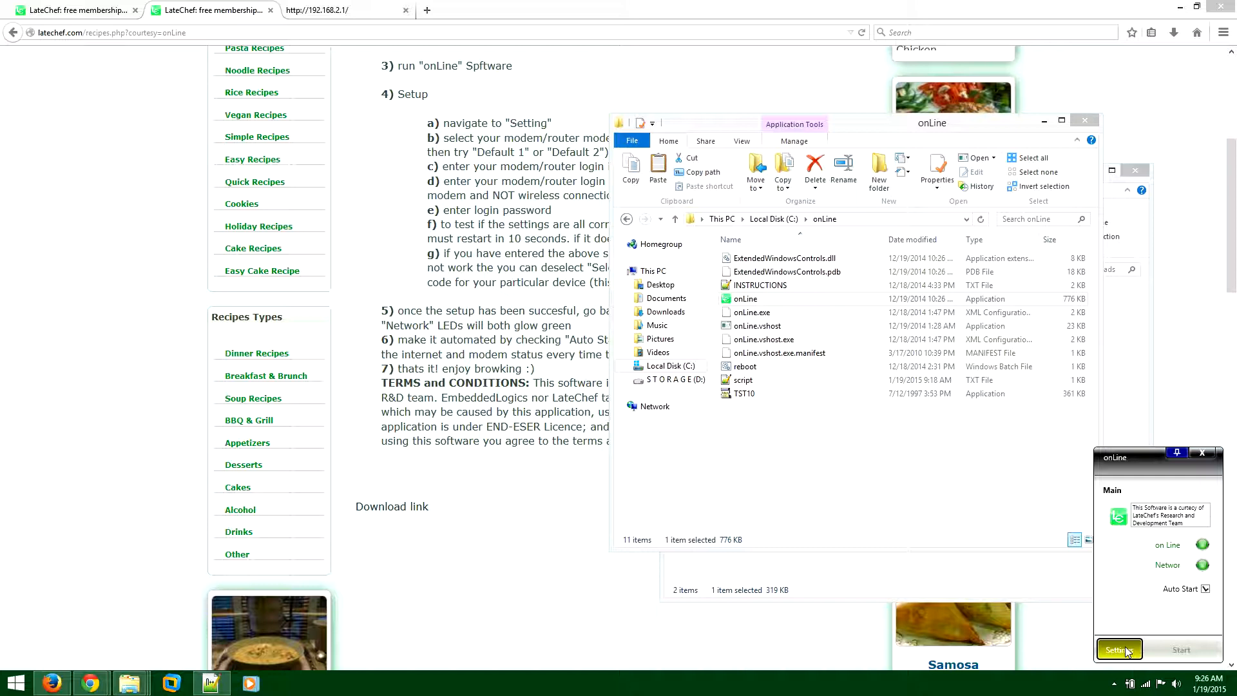
click(1117, 650)
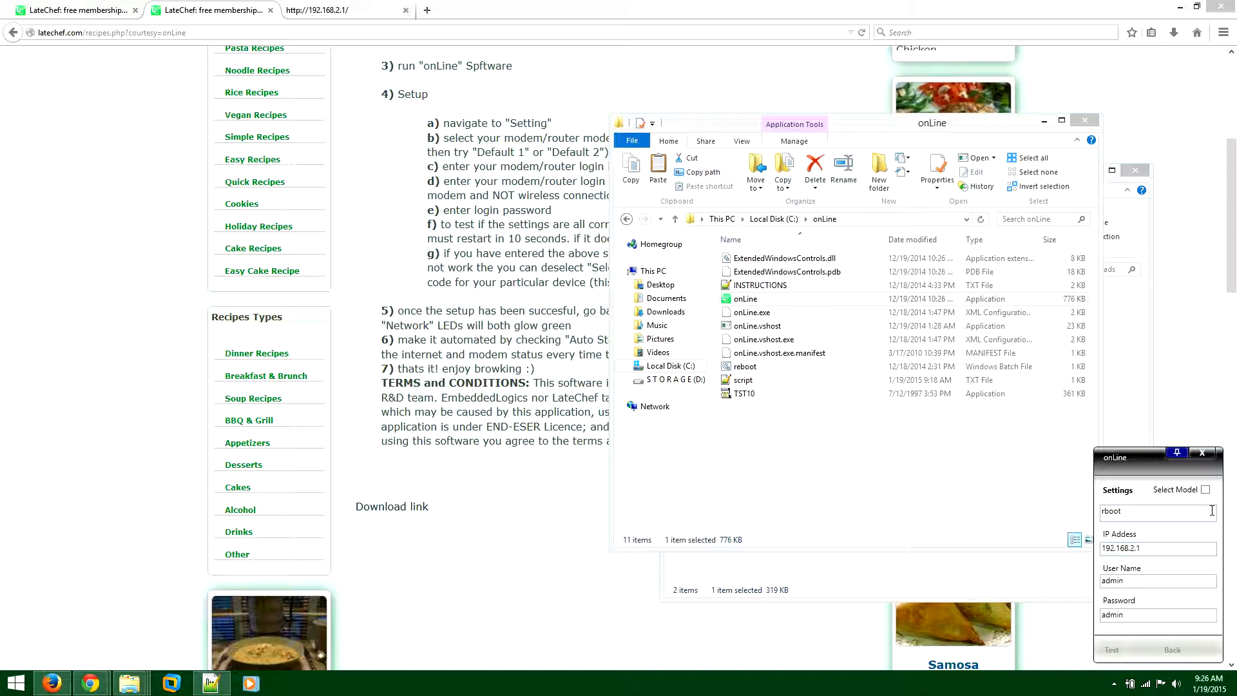
click(1211, 490)
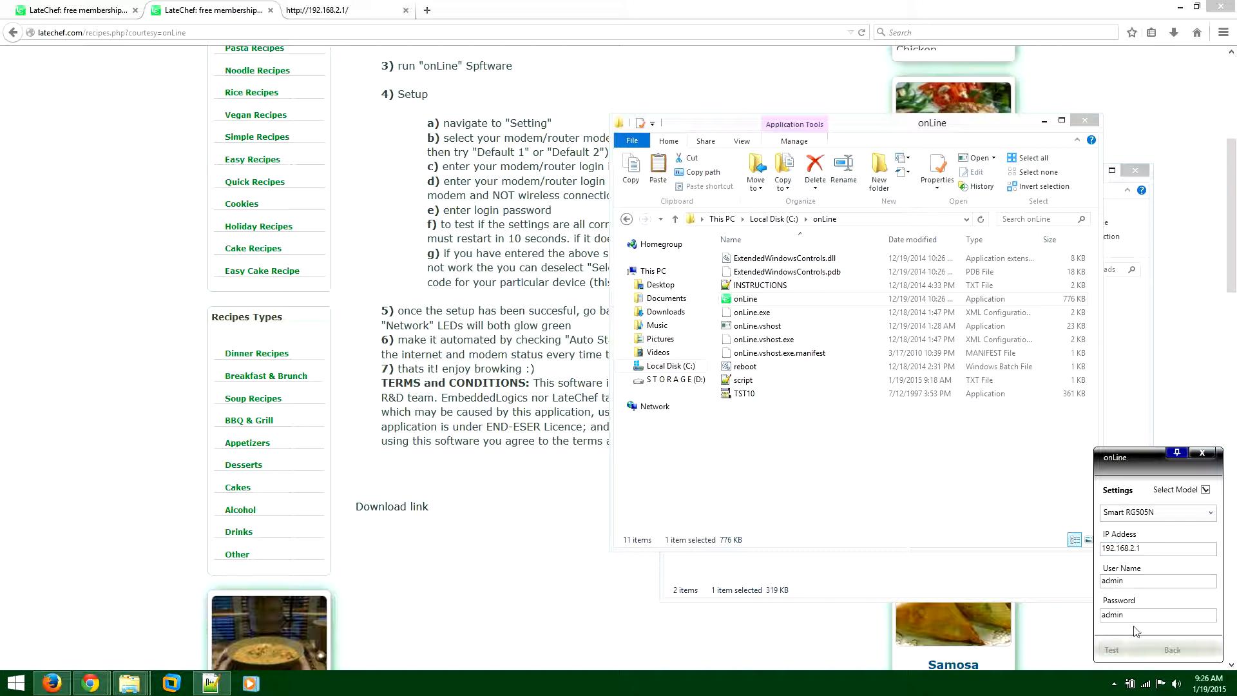
click(1157, 549)
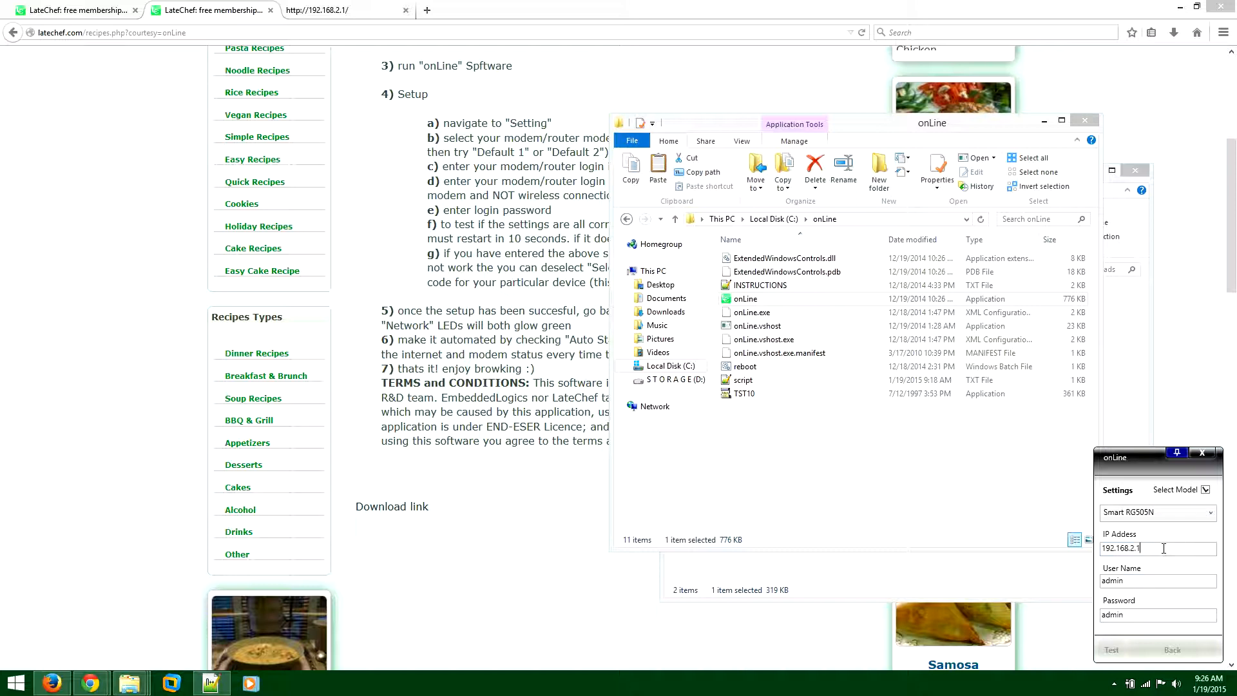
right_click(1120, 548)
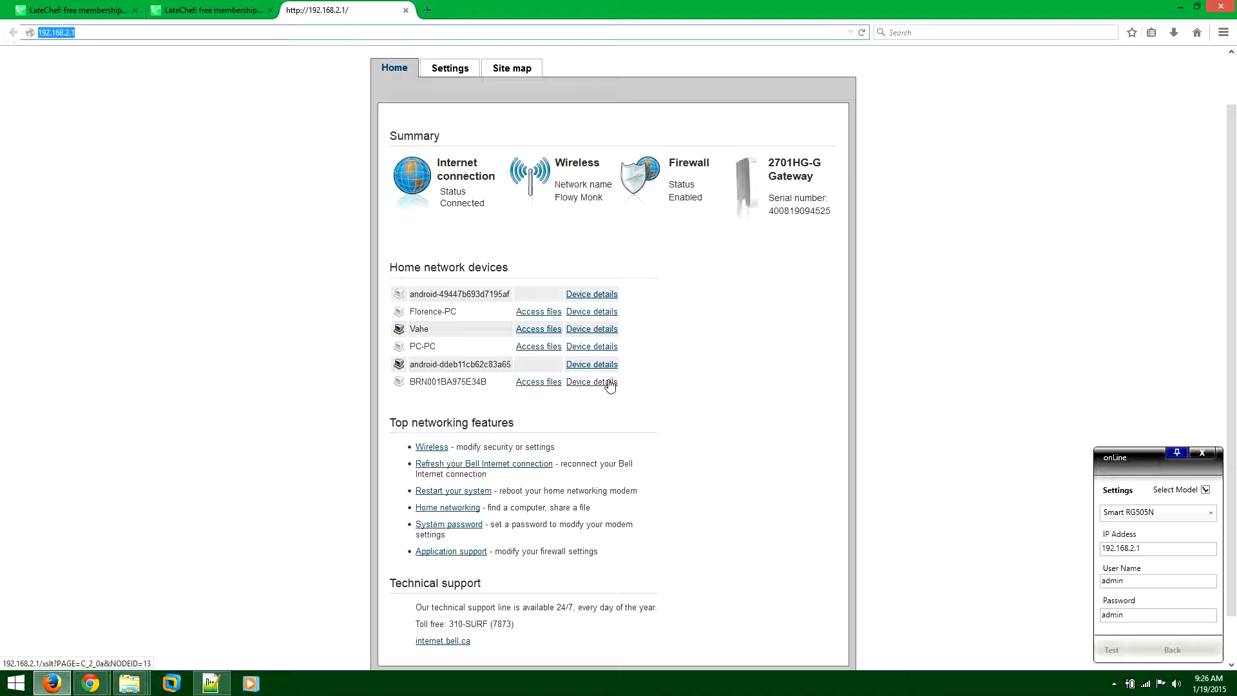
mouse_move(638, 226)
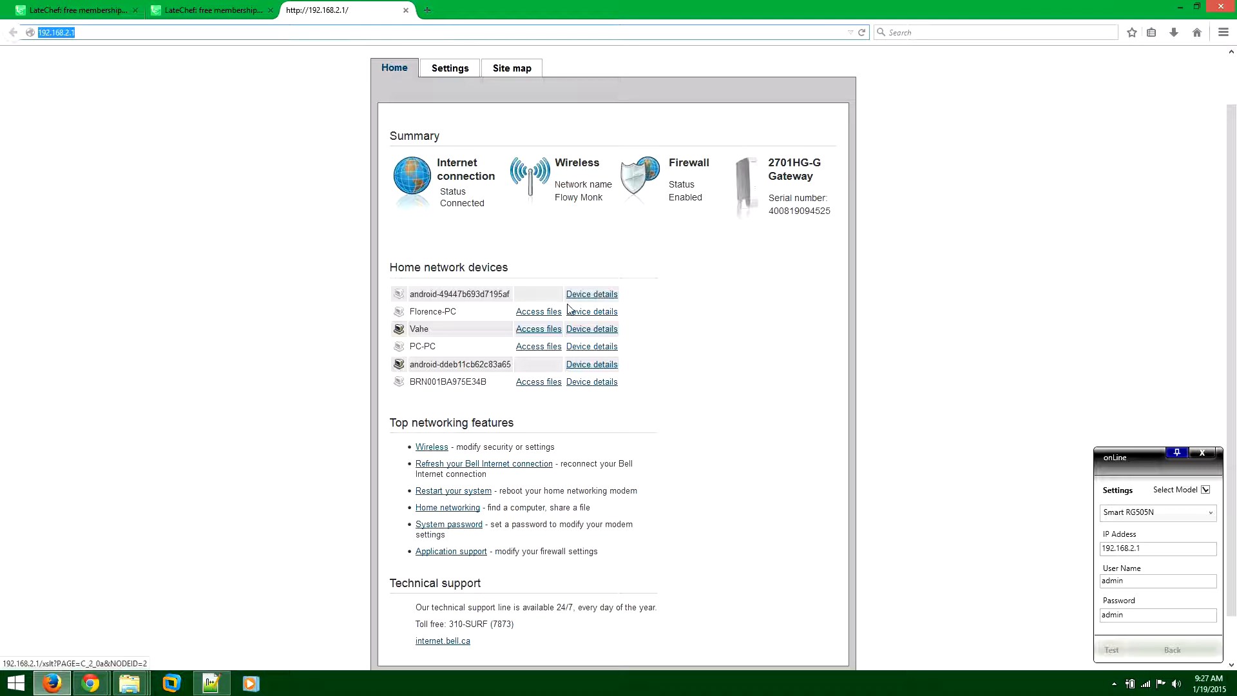
mouse_move(800, 440)
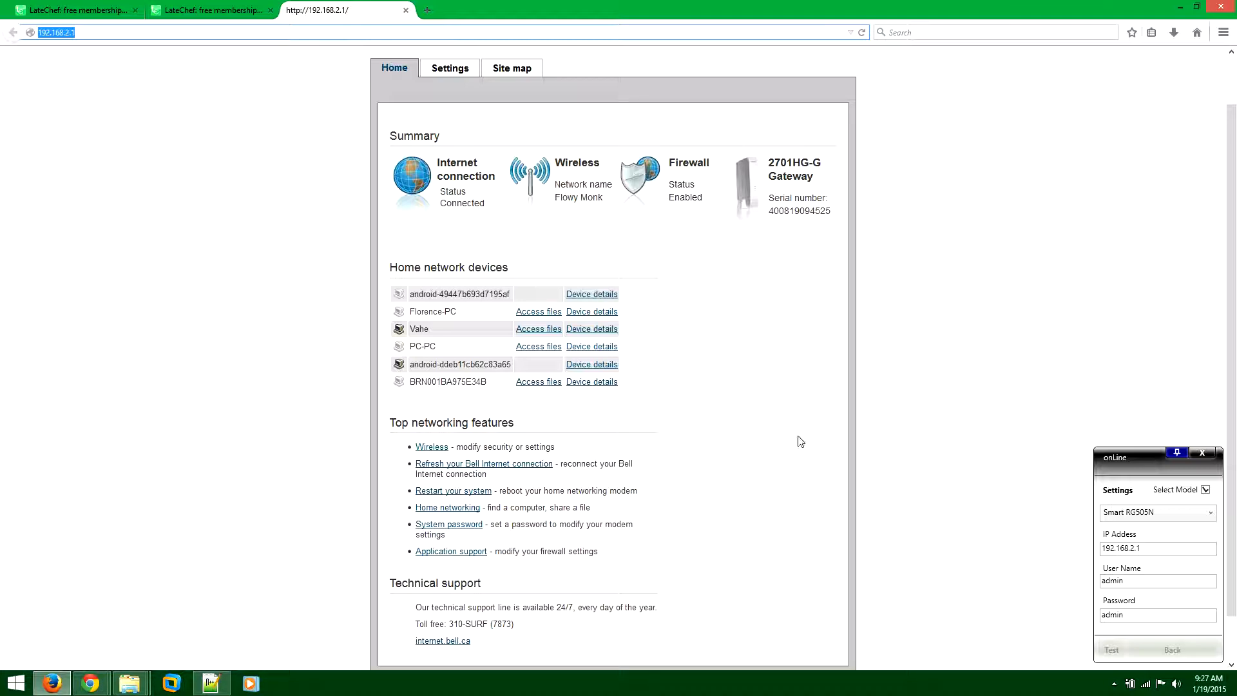
click(1158, 580)
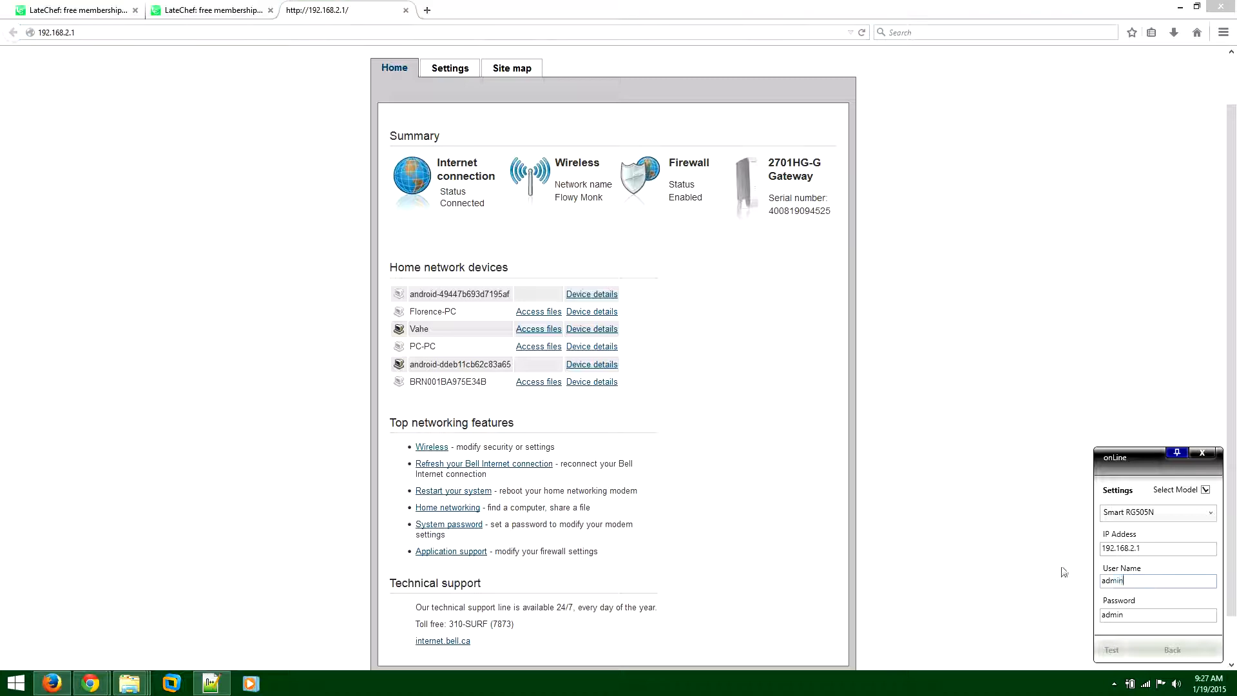
click(1155, 614)
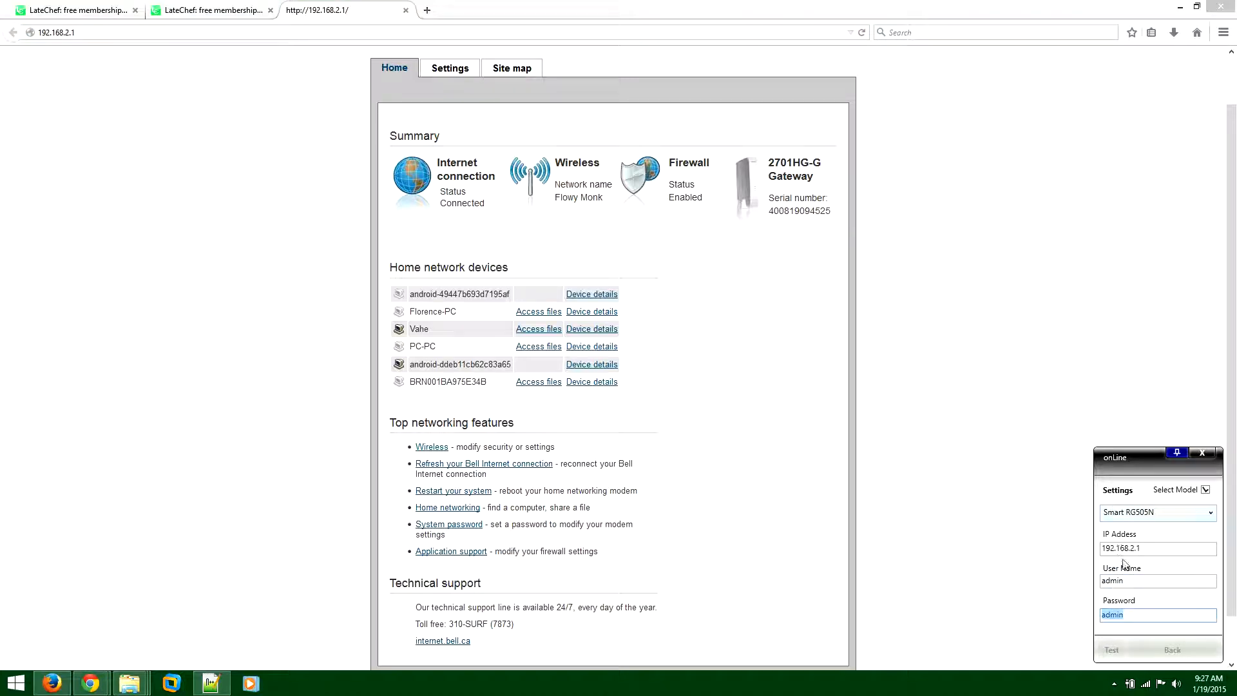
click(1157, 581)
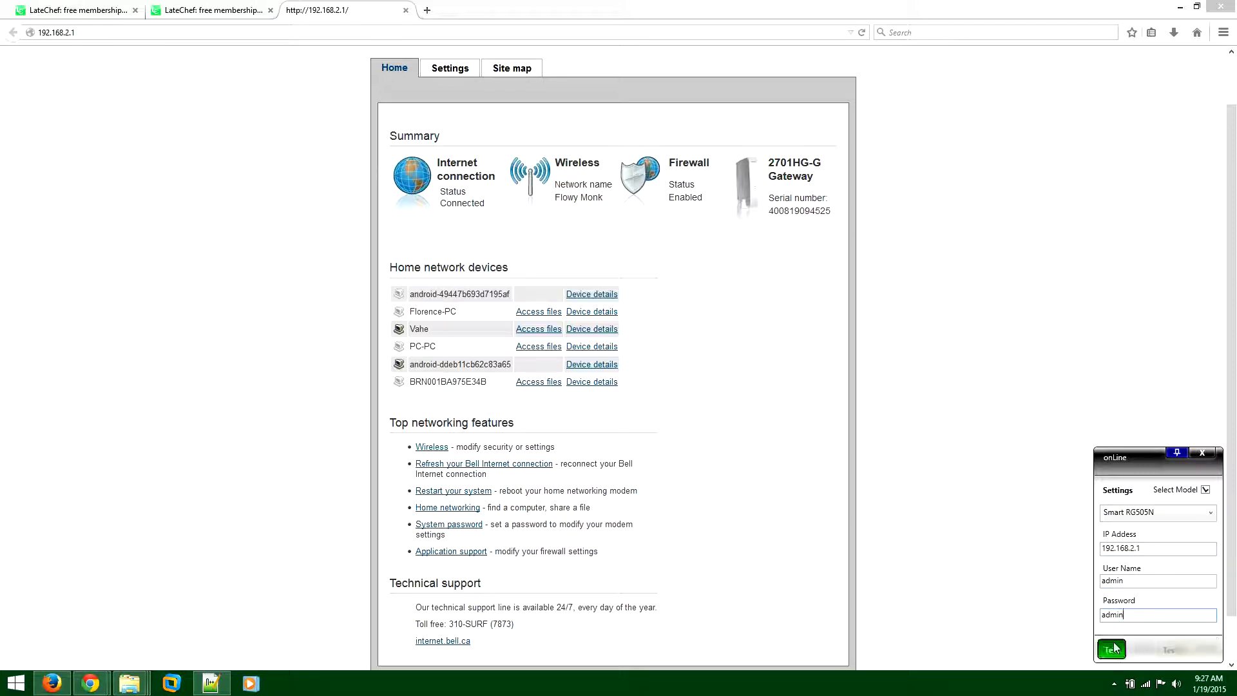
- Run the modem restart test with these settings, repeating it once
click(1112, 648)
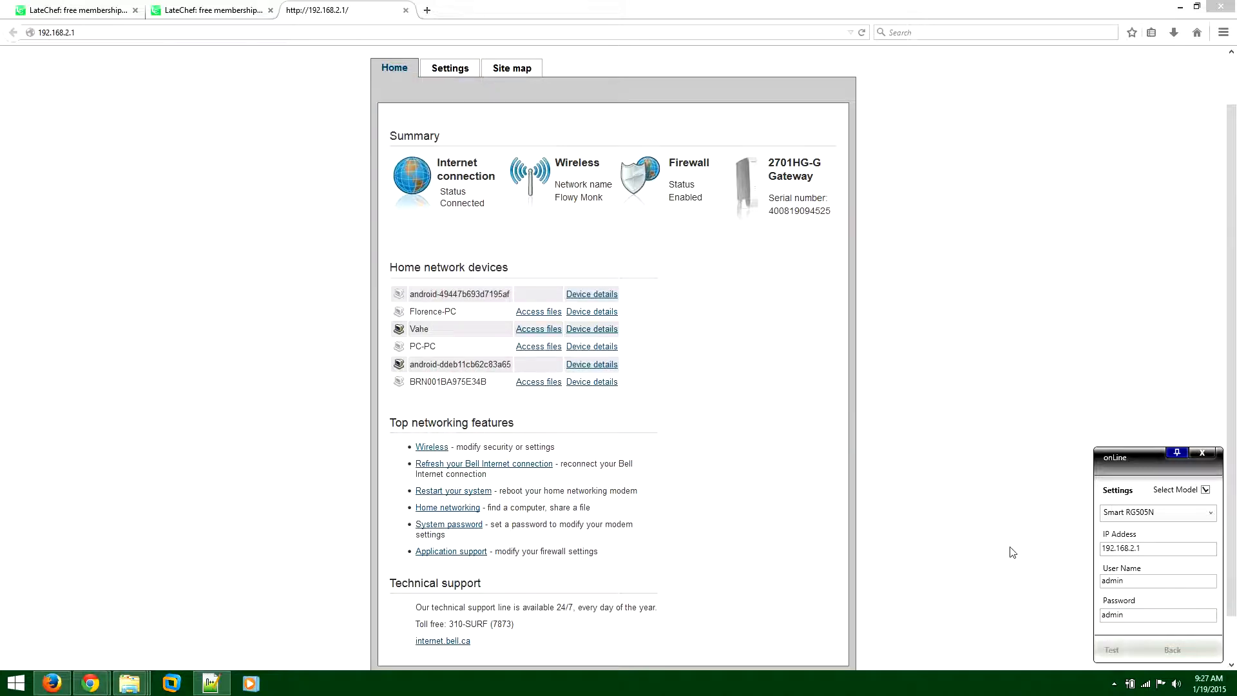
click(1111, 649)
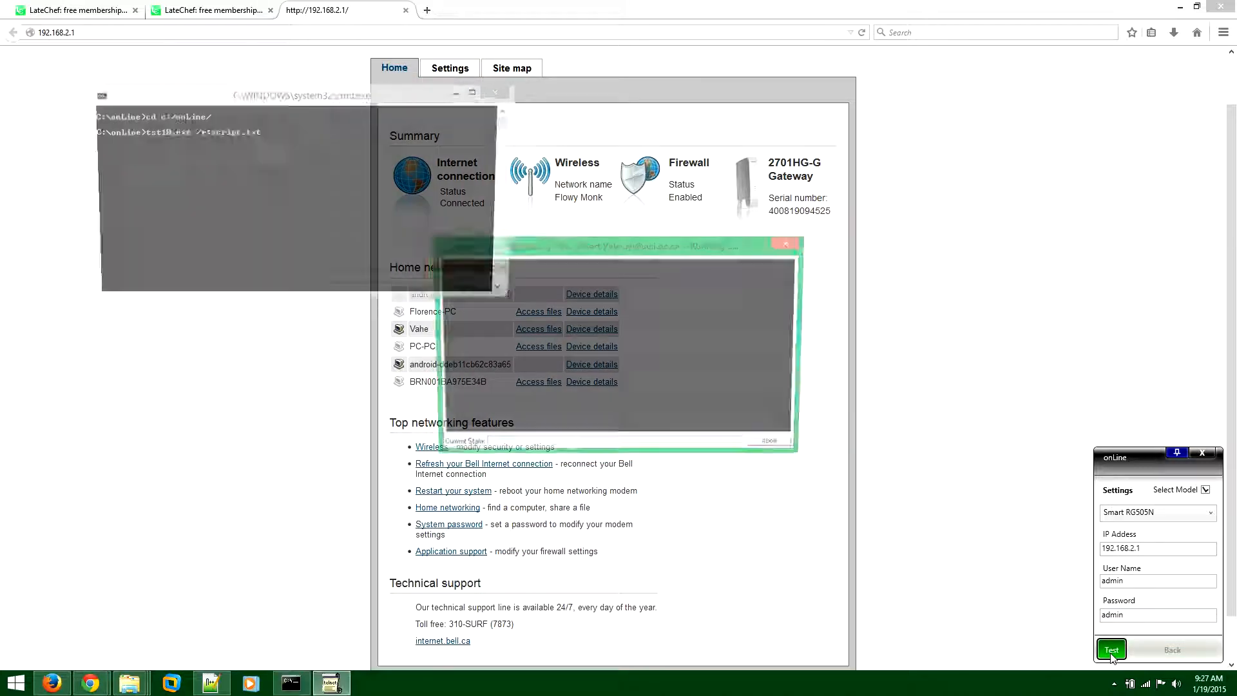
click(1111, 650)
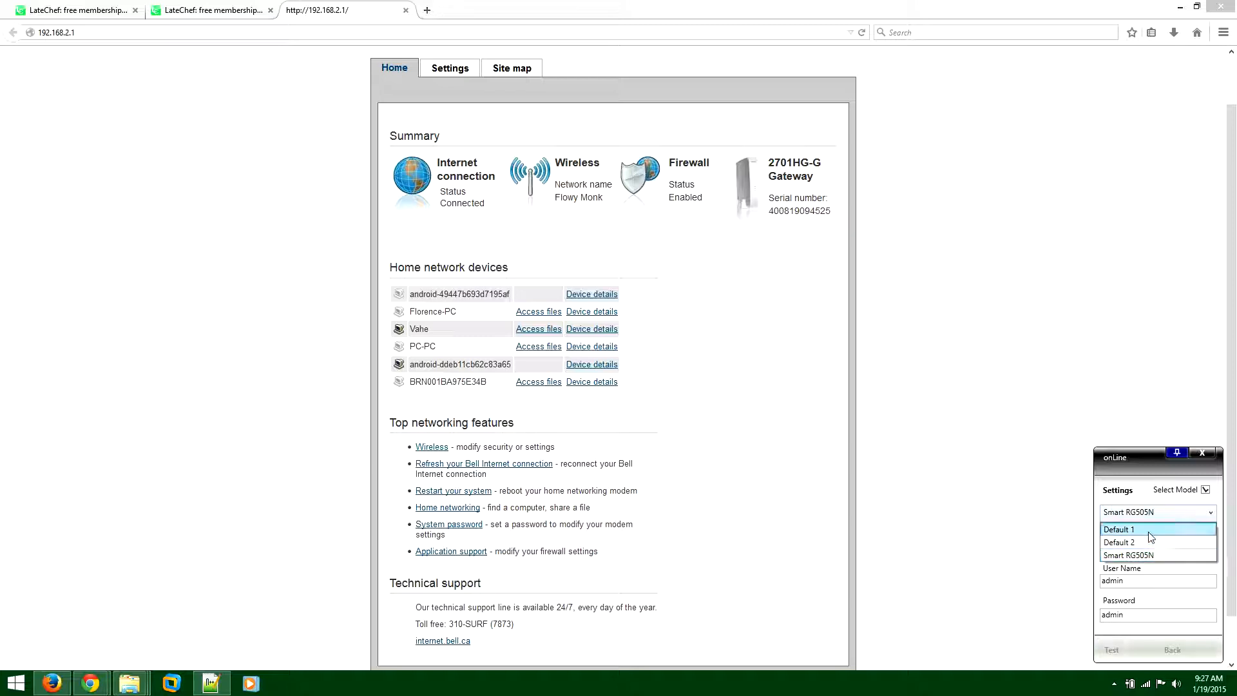
- Run the restart test with the Default 1 model, then again with Default 2
click(1119, 528)
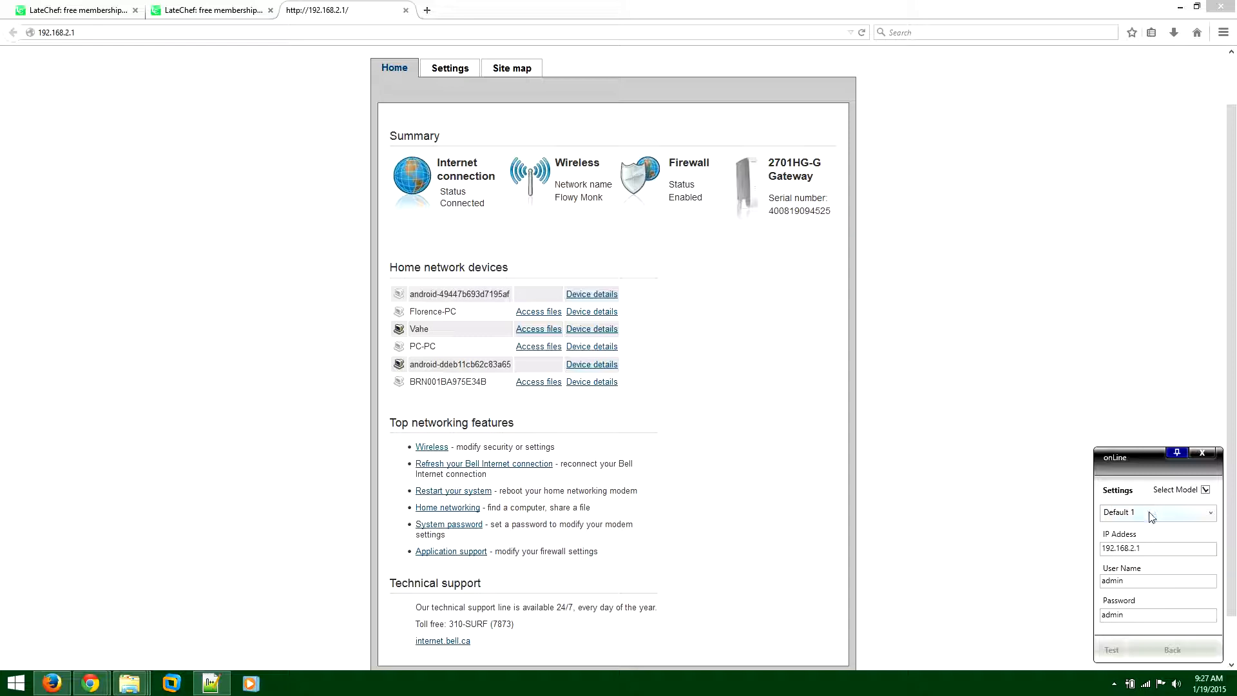
click(1110, 649)
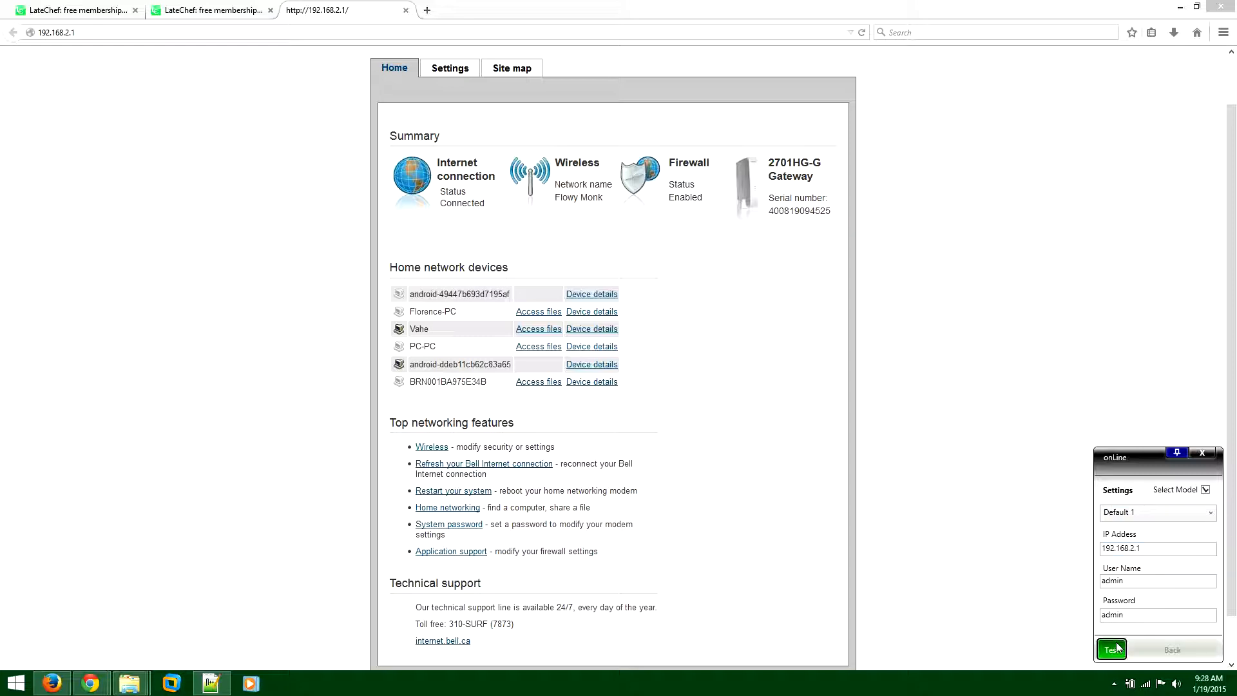
click(1109, 648)
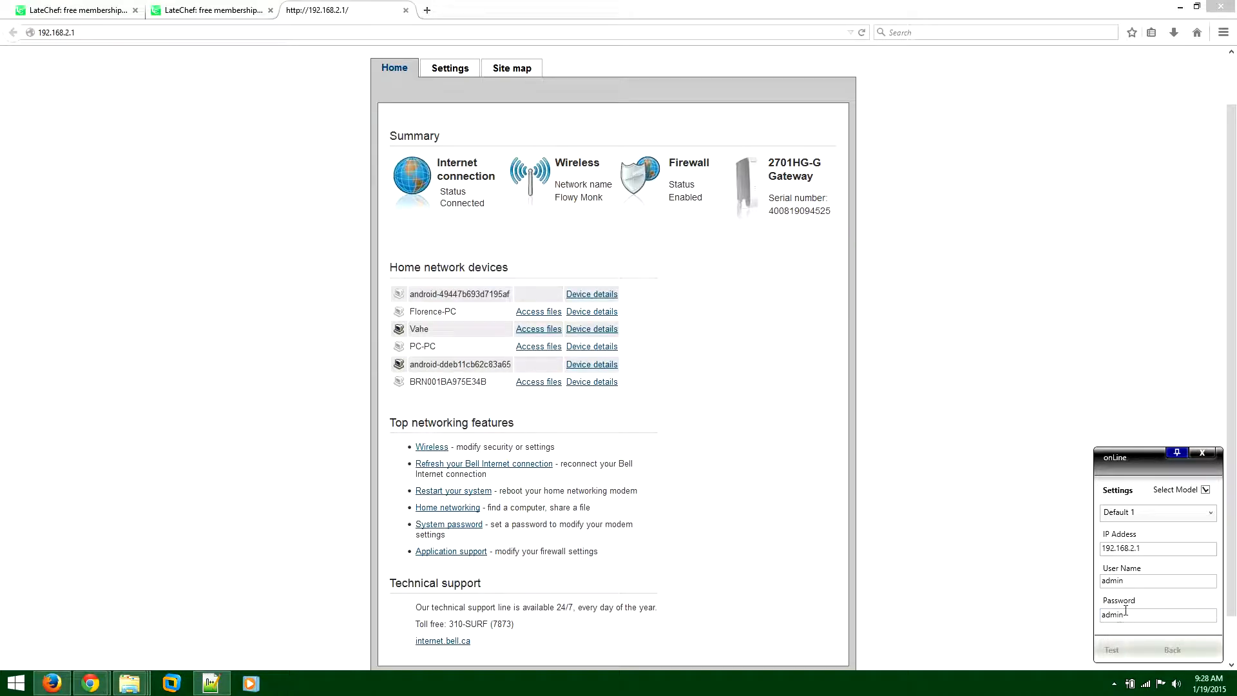
click(1157, 512)
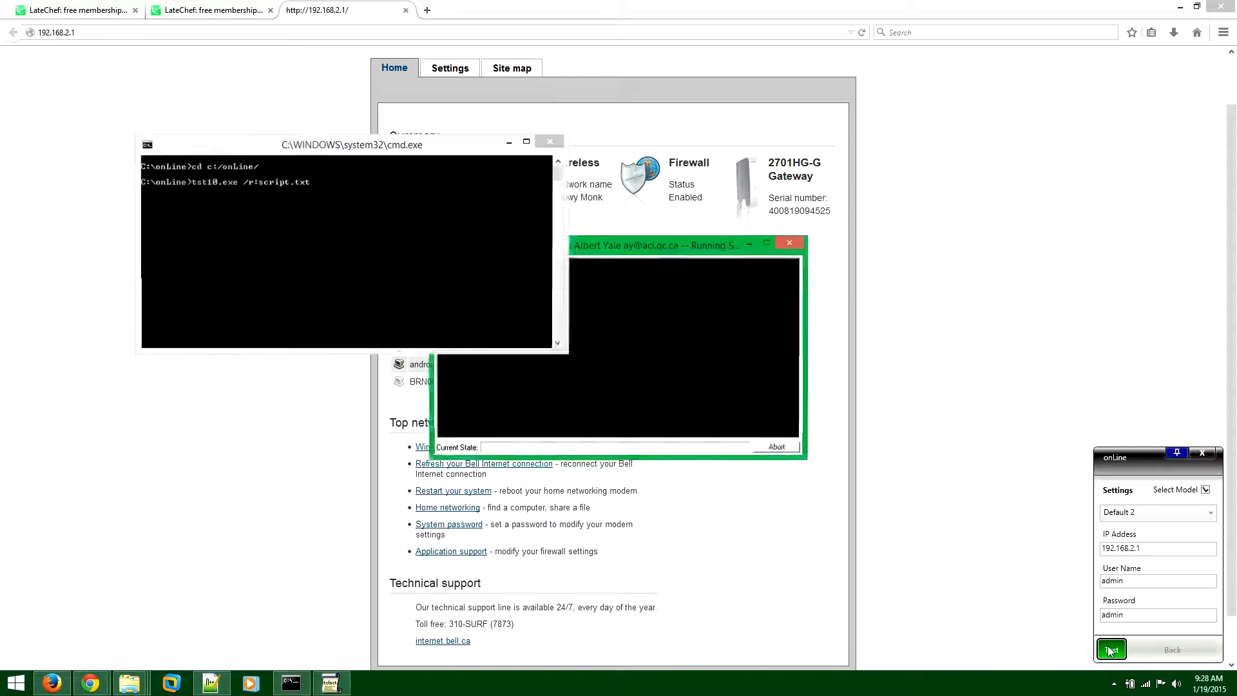
click(1110, 649)
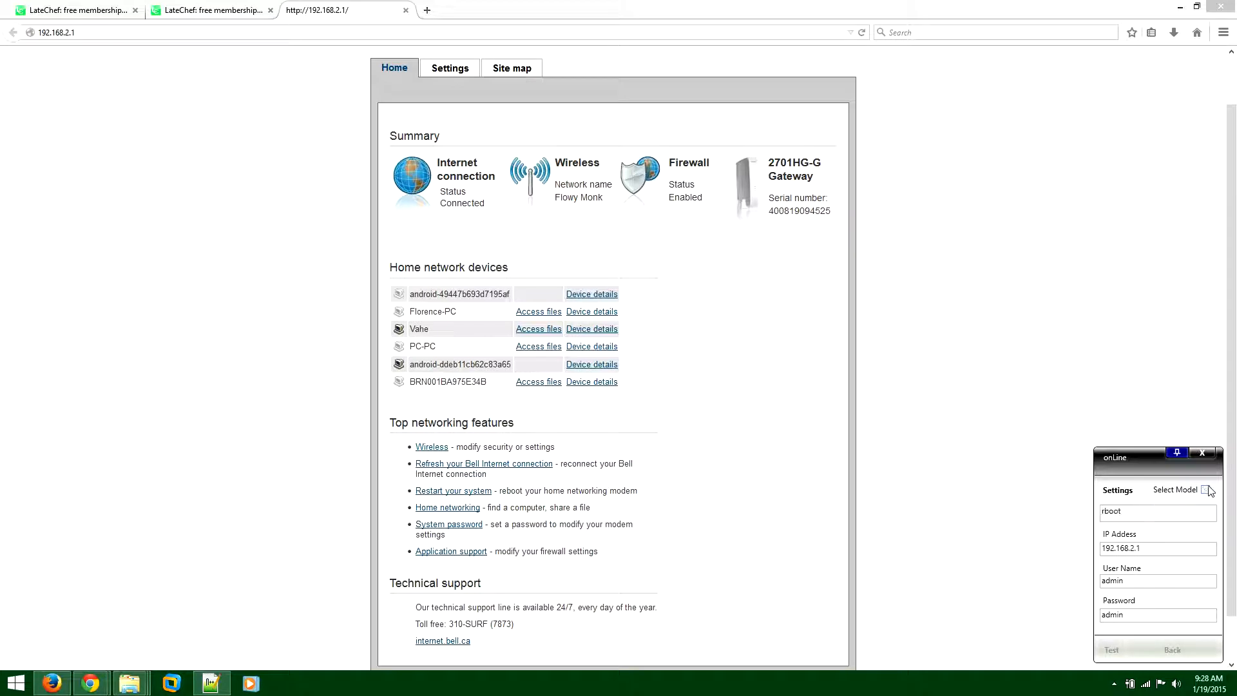
triple_click(1157, 511)
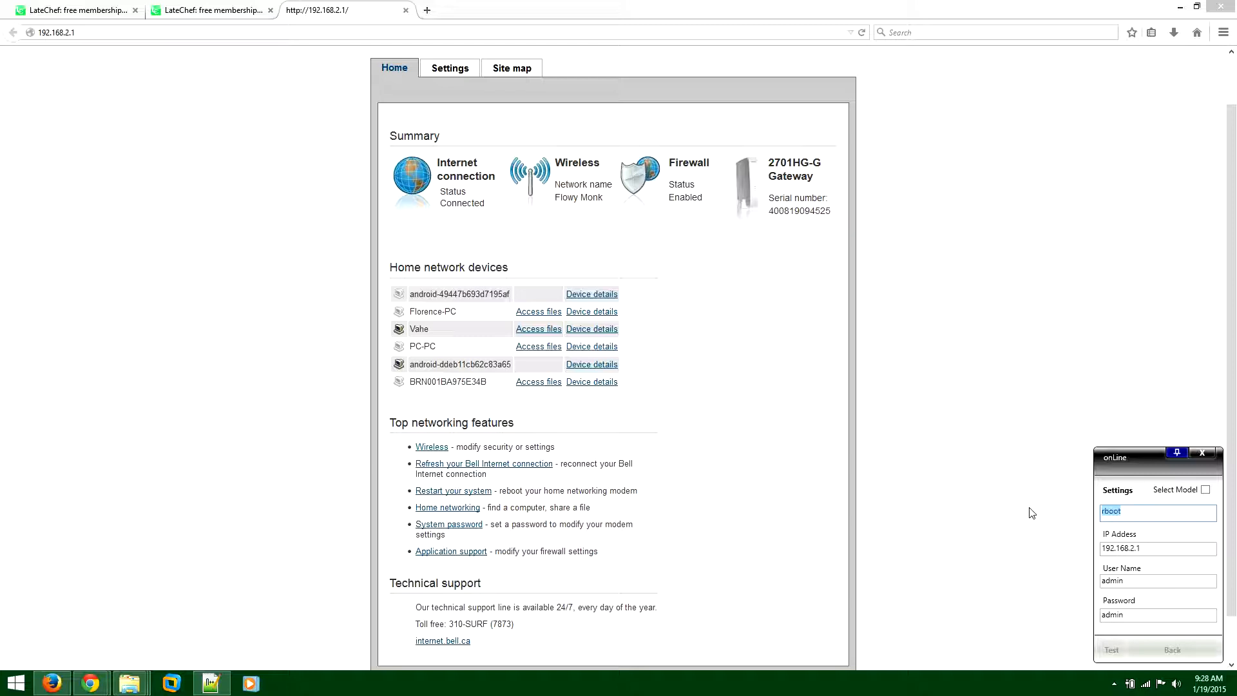
text(restart)
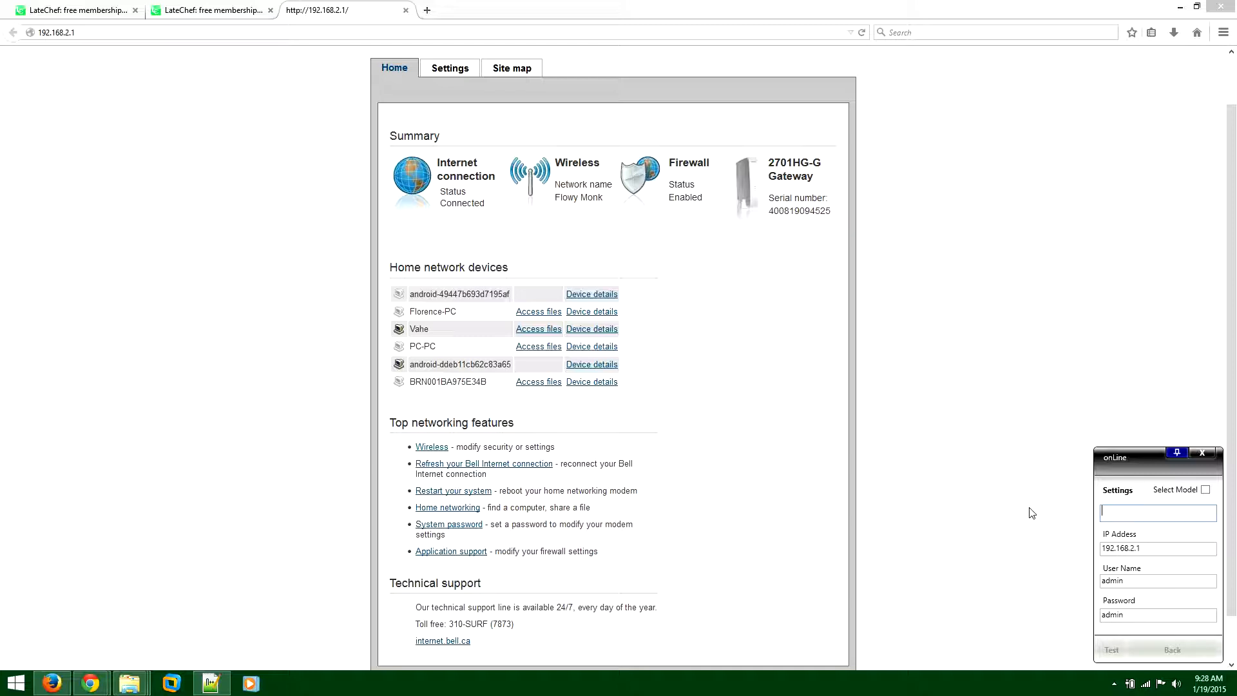
text(reset)
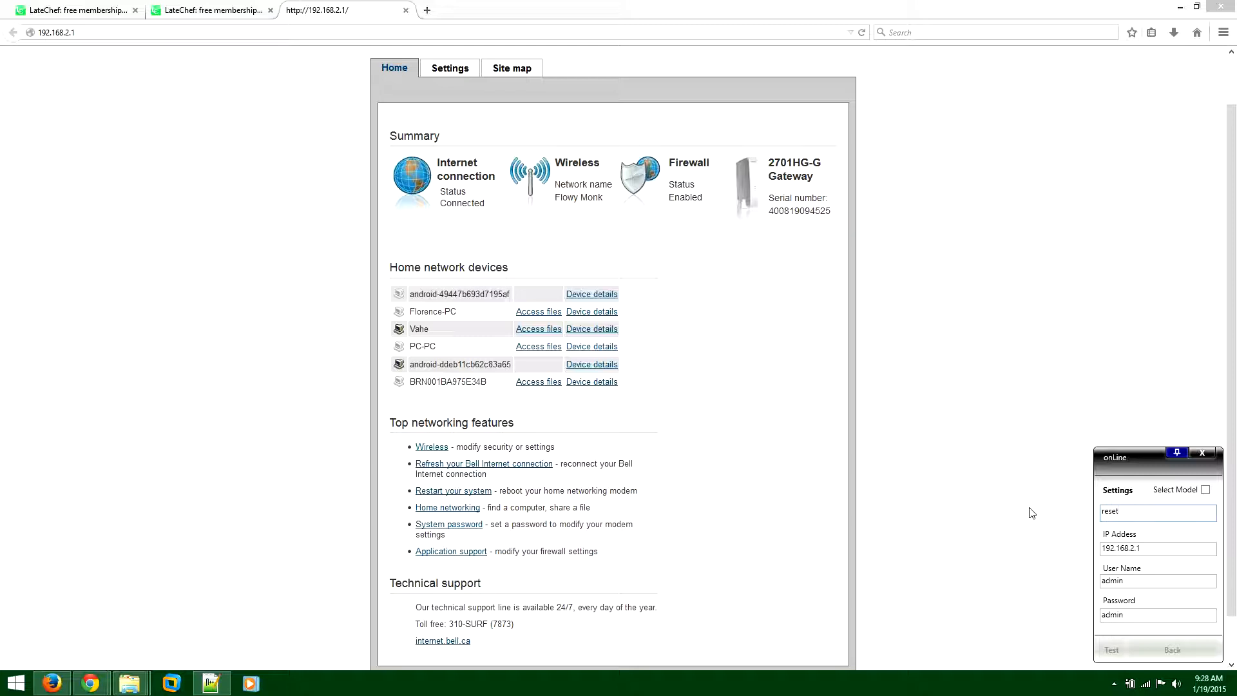
click(1110, 650)
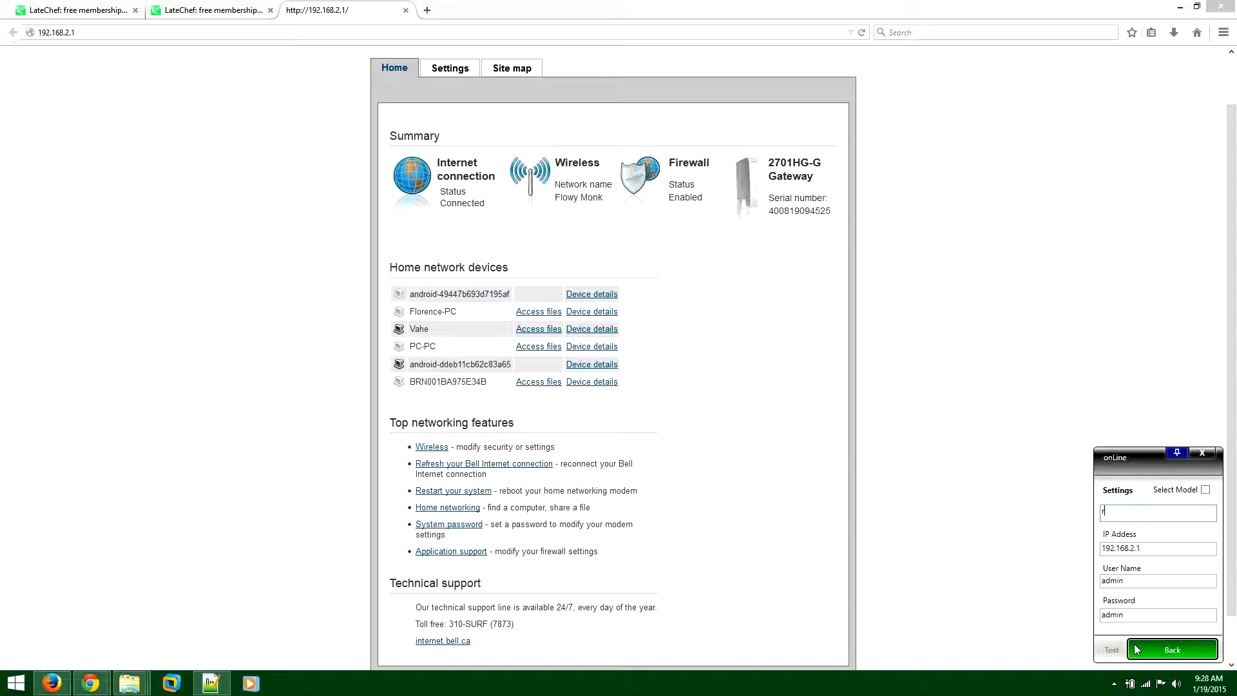
text(start)
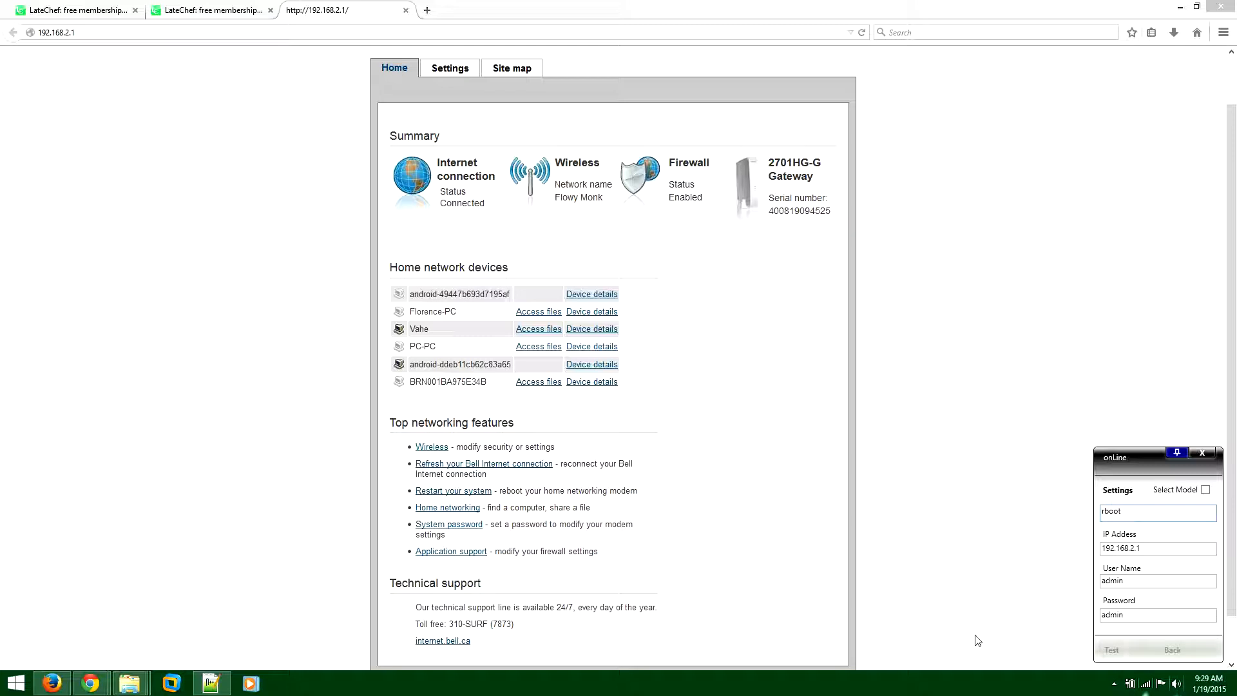
mouse_move(1140, 613)
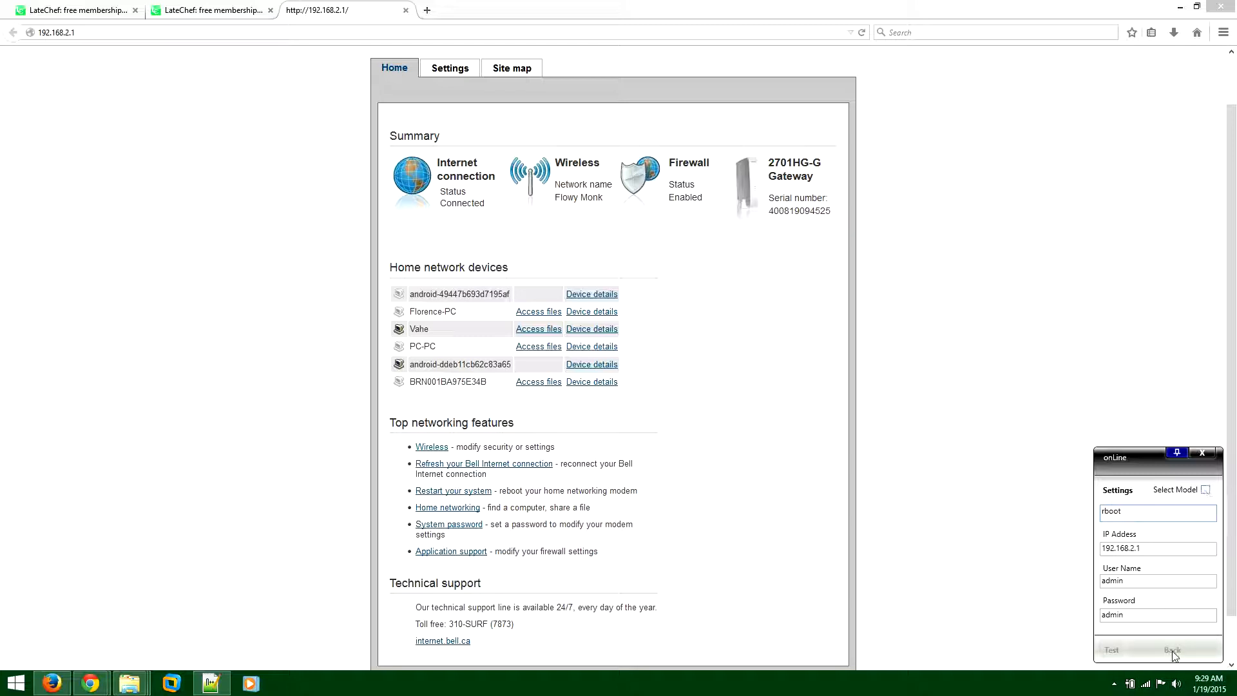
- Return to the main view with Auto Start ticked and switch to the LateChef instructions page
click(1172, 650)
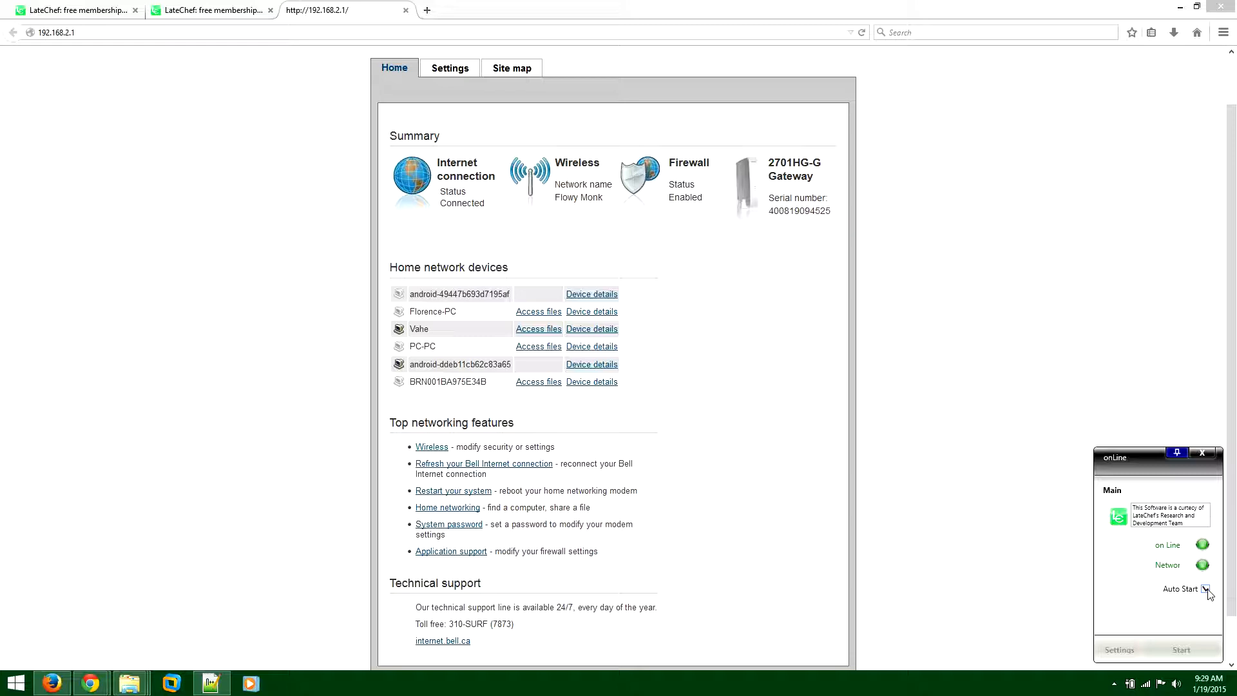
mouse_move(318, 463)
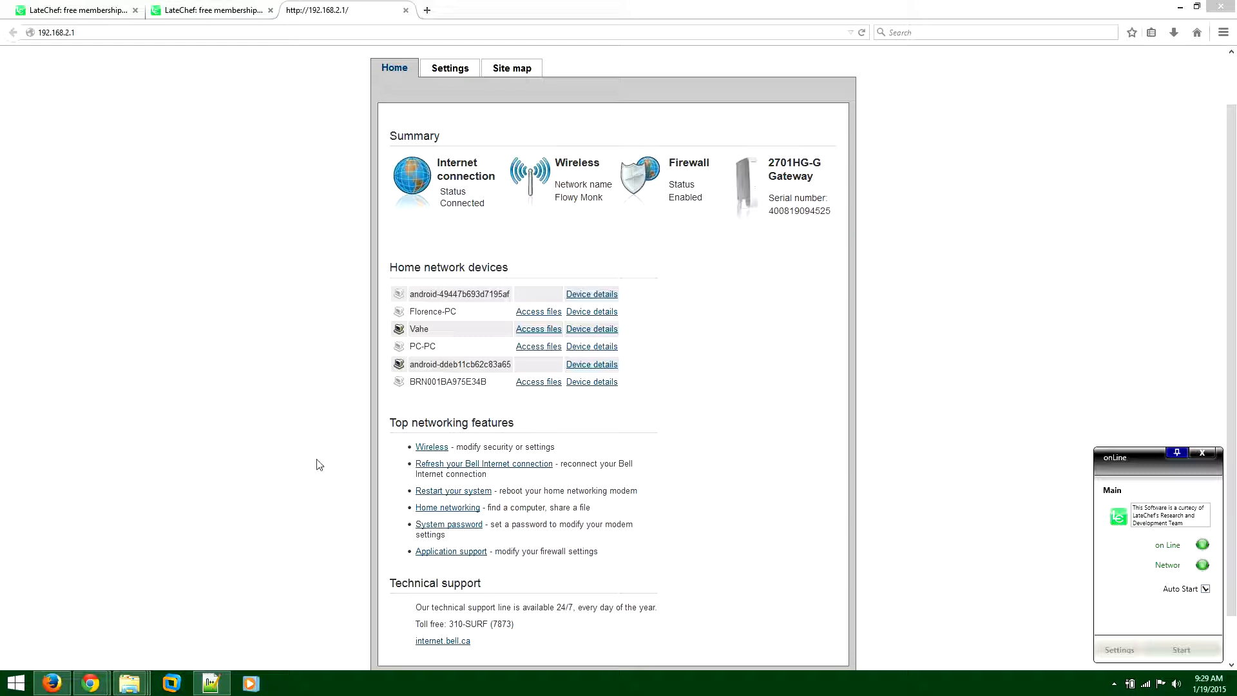
click(211, 11)
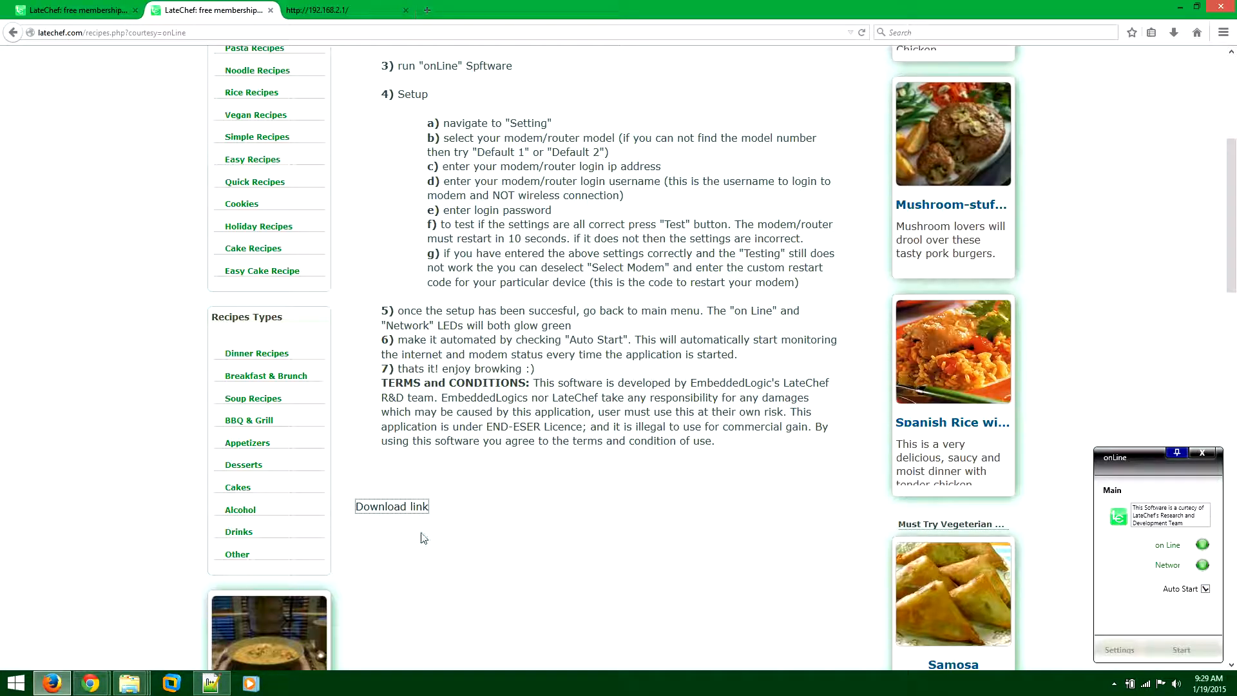
mouse_move(130, 683)
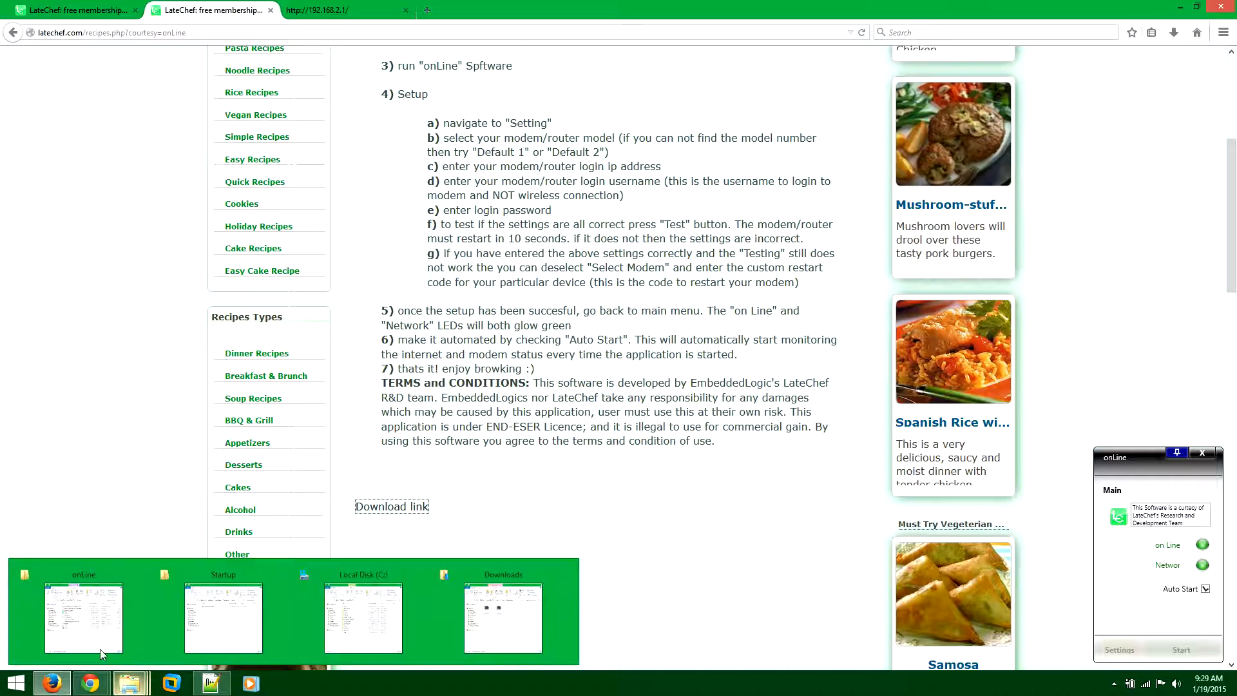
- Send onLine.exe in C:\onLine to the desktop as a shortcut
click(84, 617)
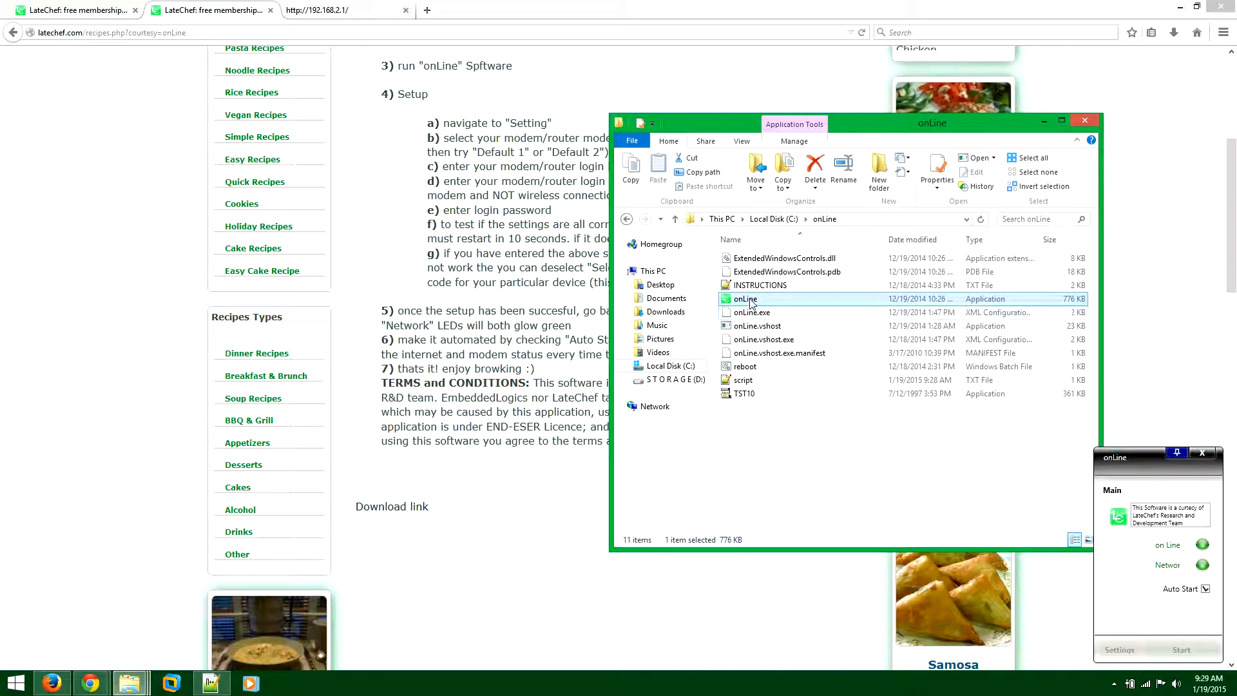
right_click(743, 297)
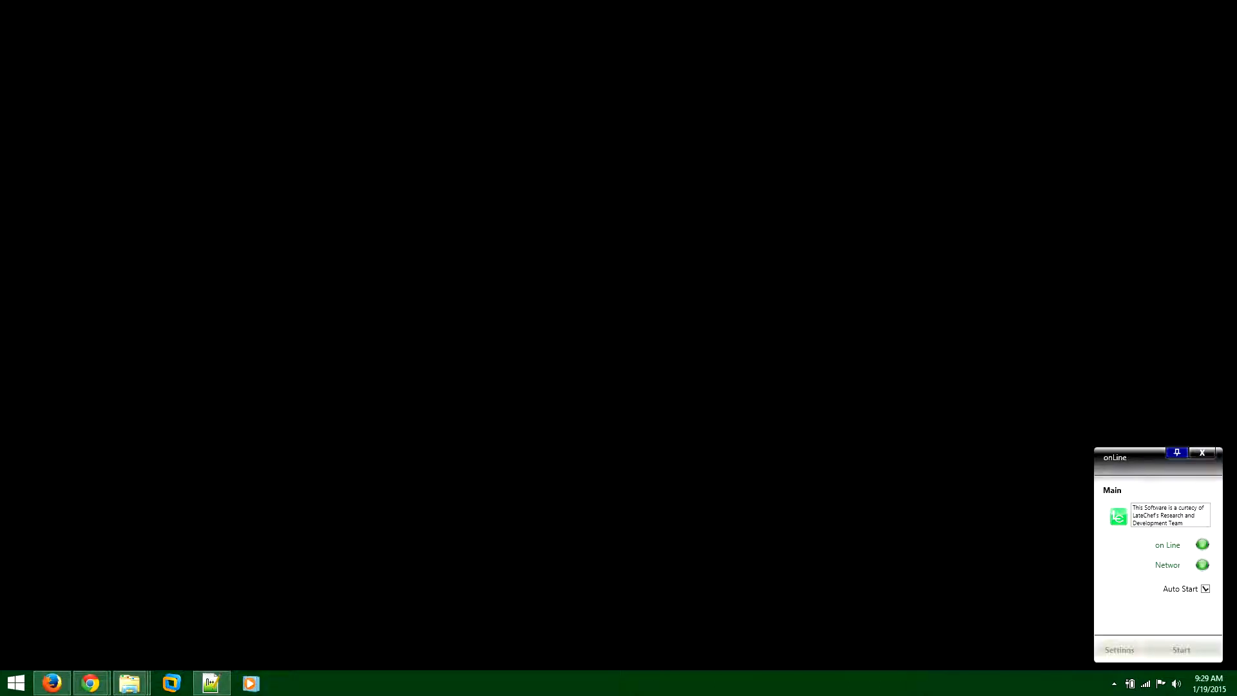
- Paste the onLine shortcut into the Startup folder, replacing the older copy, then view the path notes
right_click(26, 31)
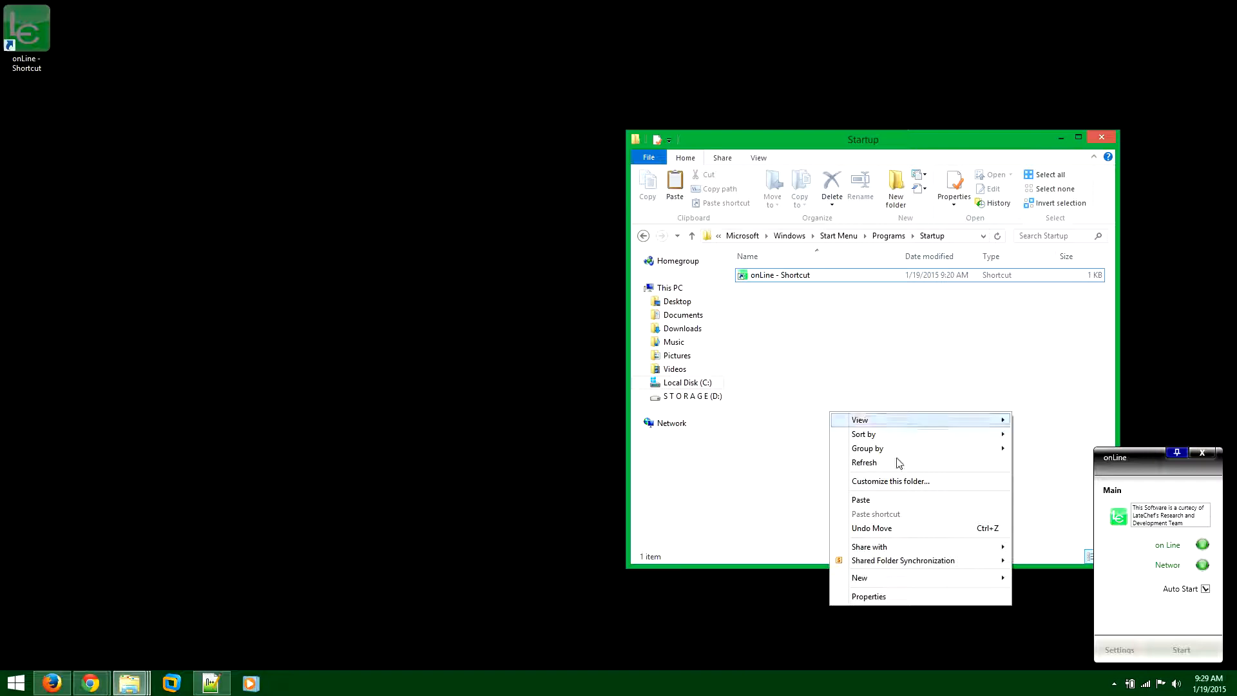
click(860, 500)
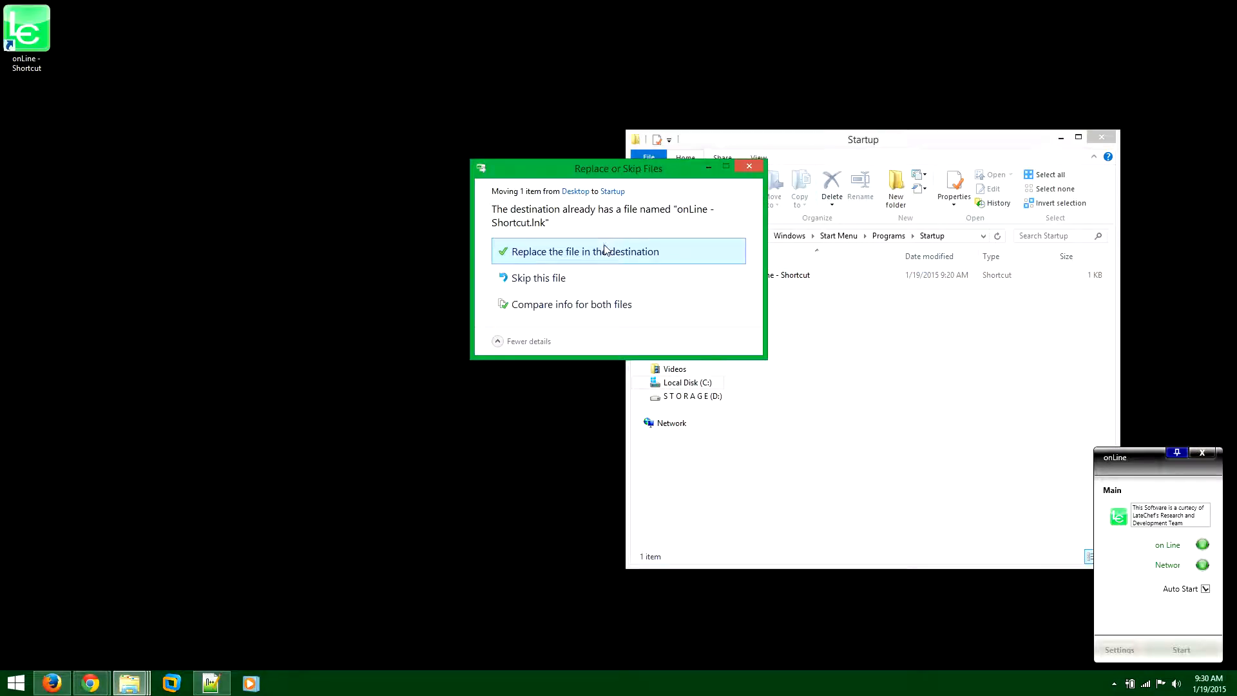
click(584, 251)
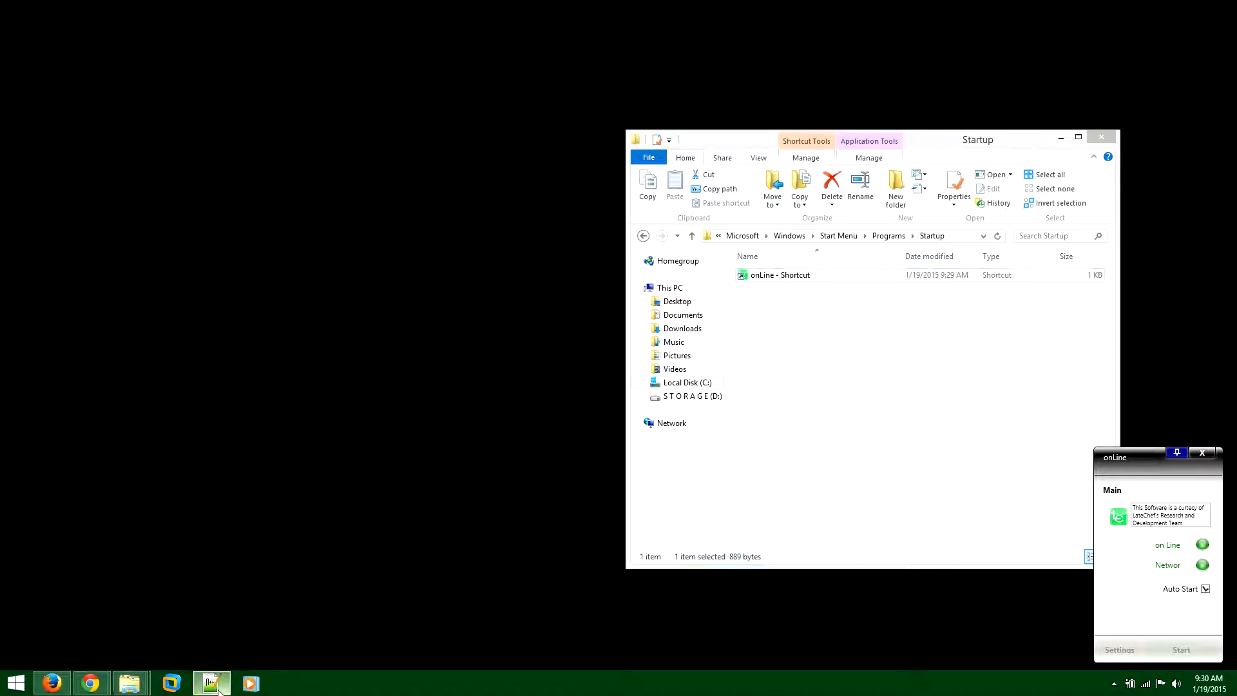
click(210, 683)
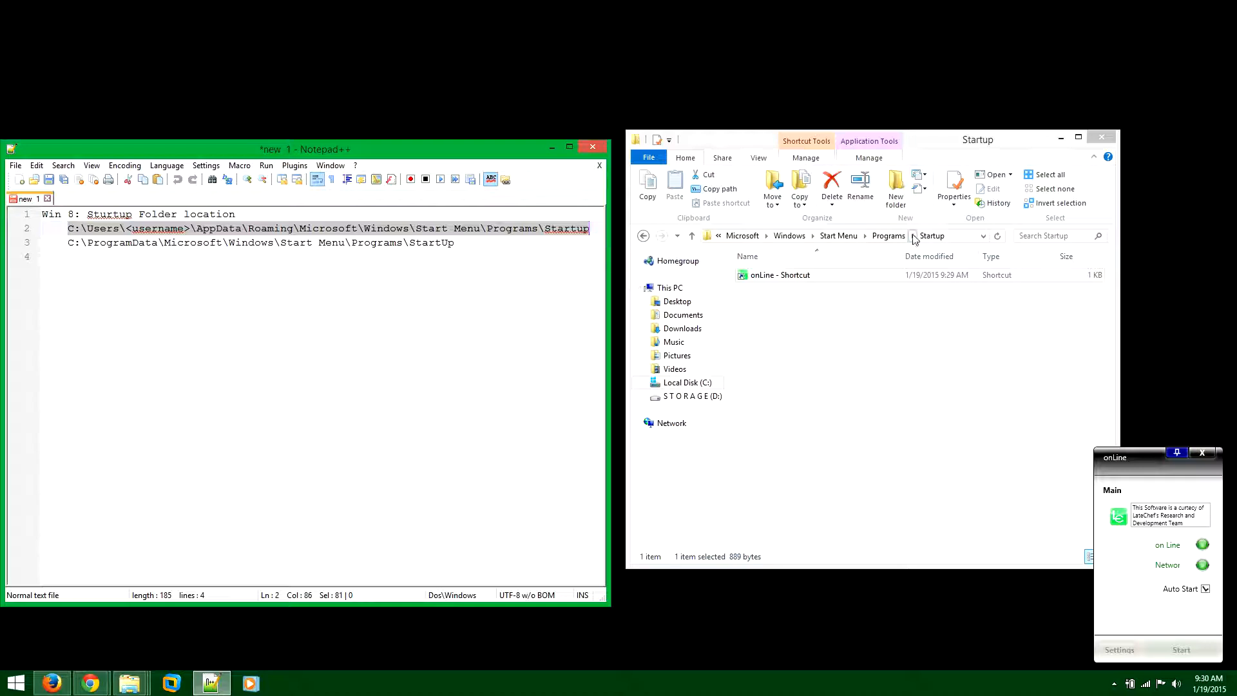
right_click(947, 235)
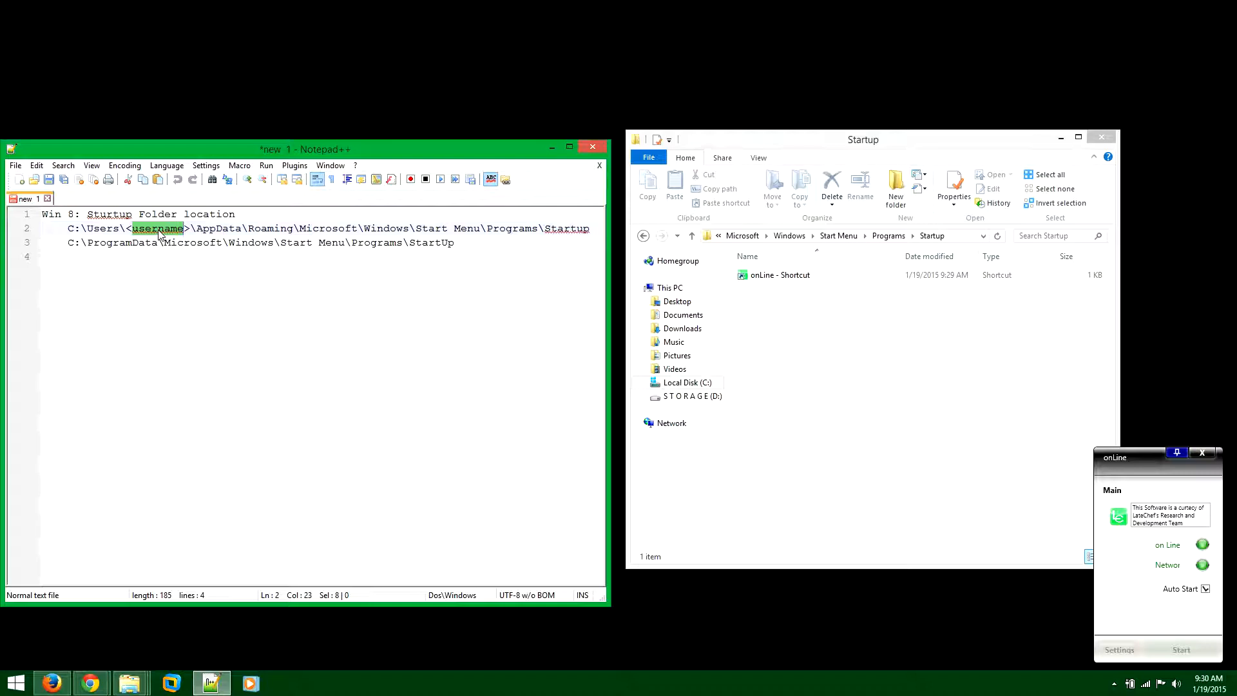
click(442, 268)
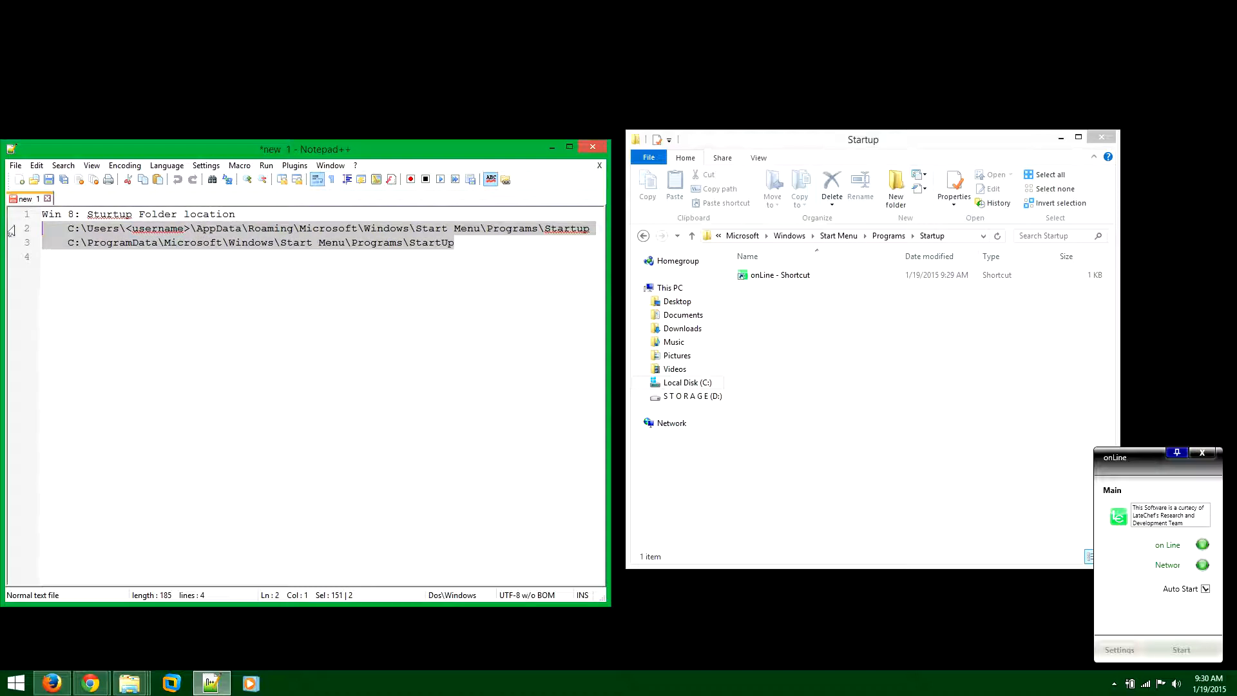
click(326, 242)
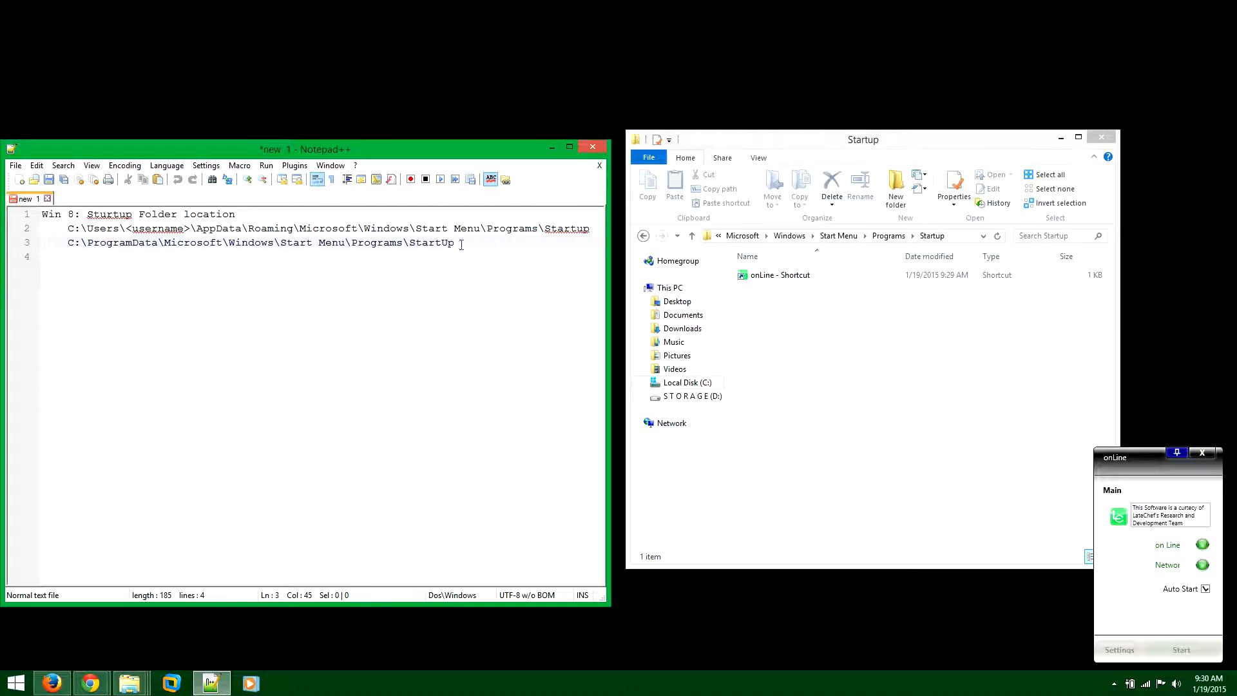
mouse_move(426, 320)
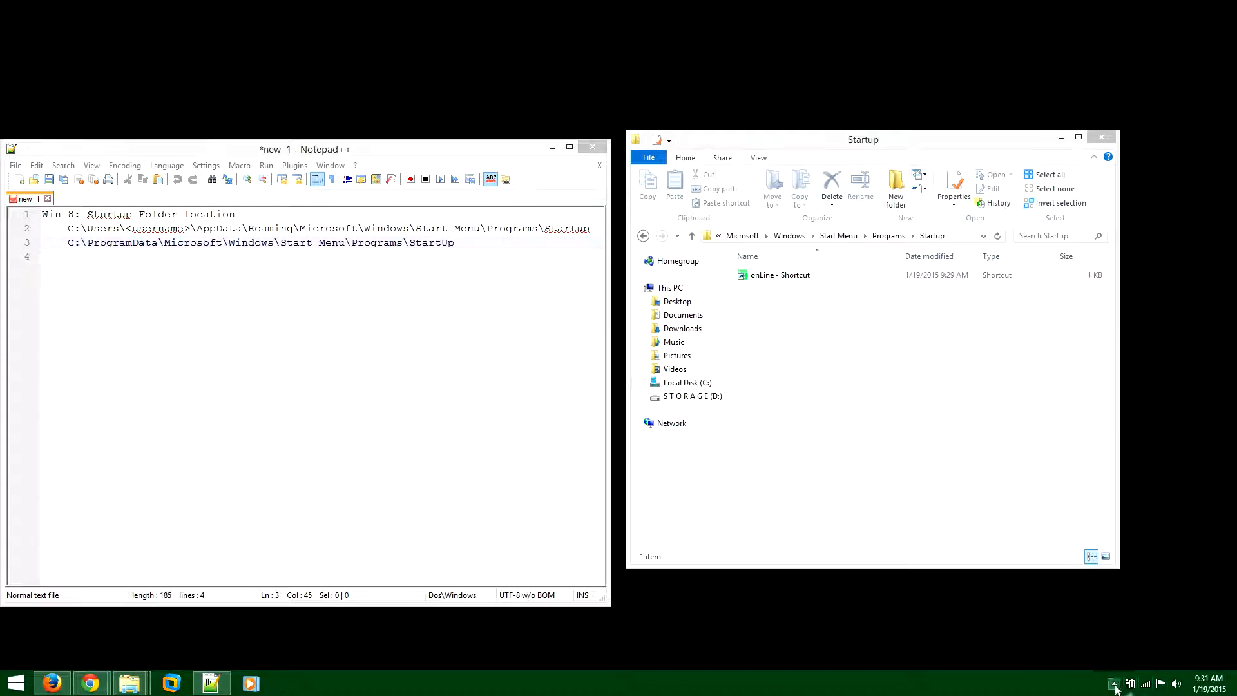
click(1114, 683)
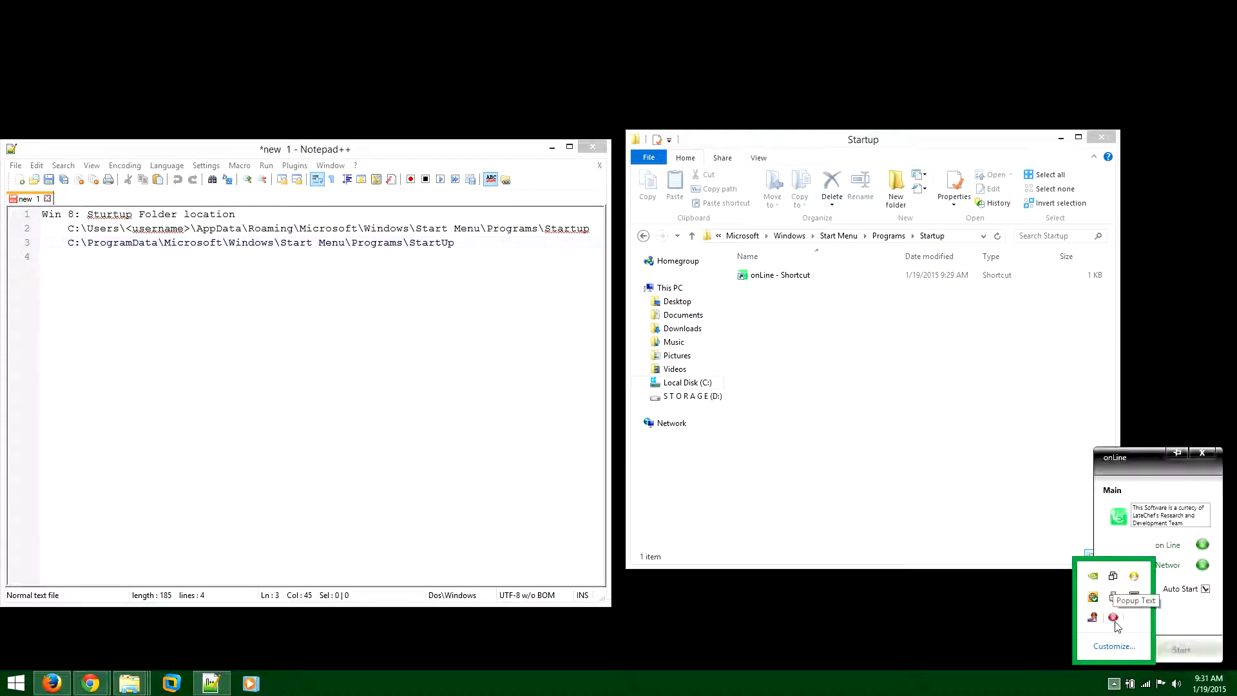
click(1201, 452)
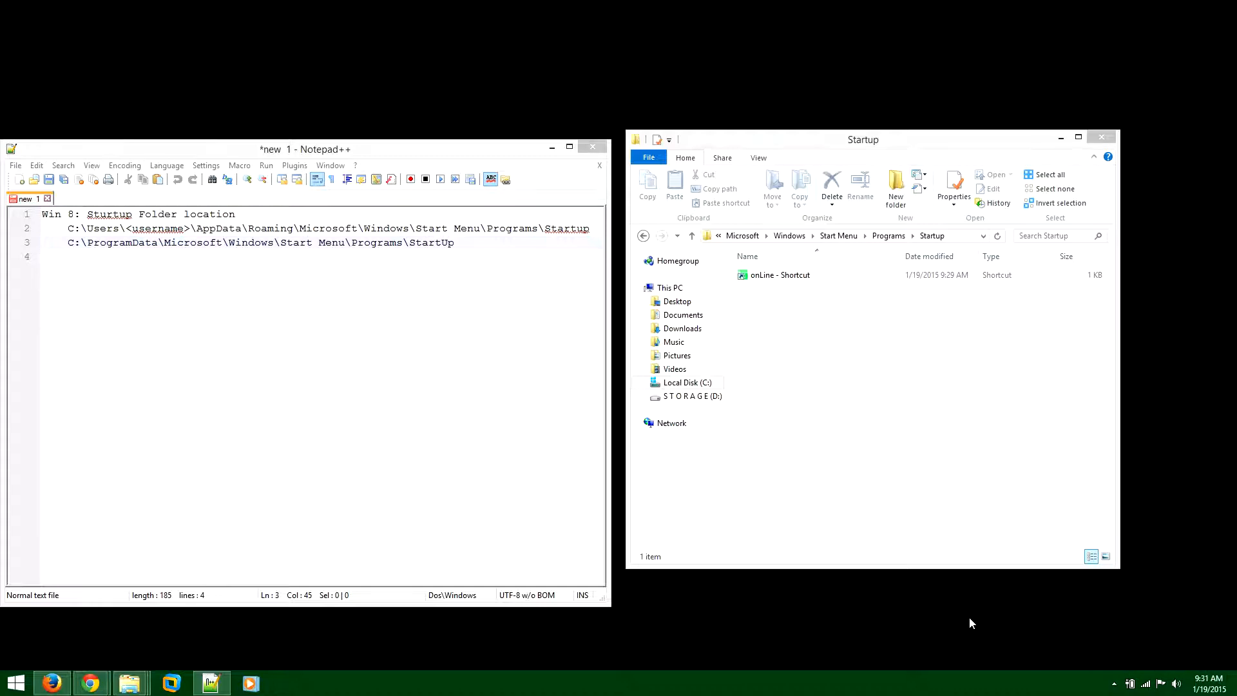